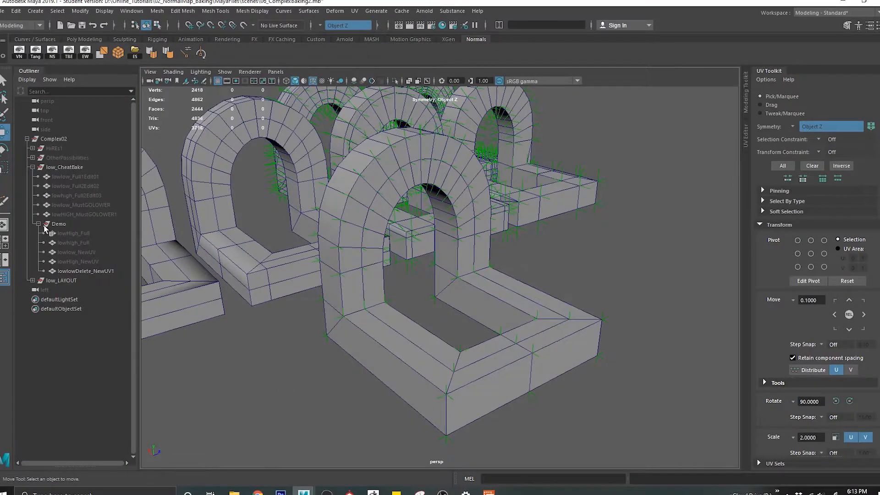
# - Hide the Demo and low_CheatBake groups and unhide the lowhigh arch inside OtherPossibilities
pyautogui.click(59, 224)
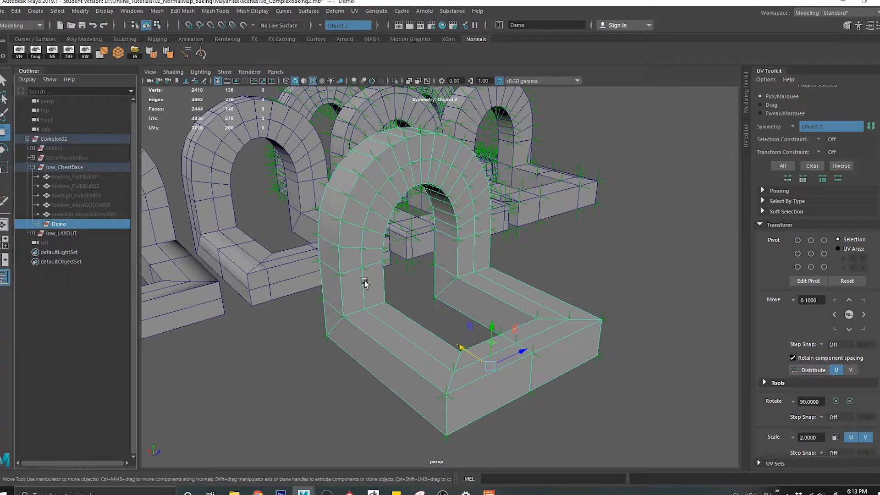
pyautogui.click(64, 167)
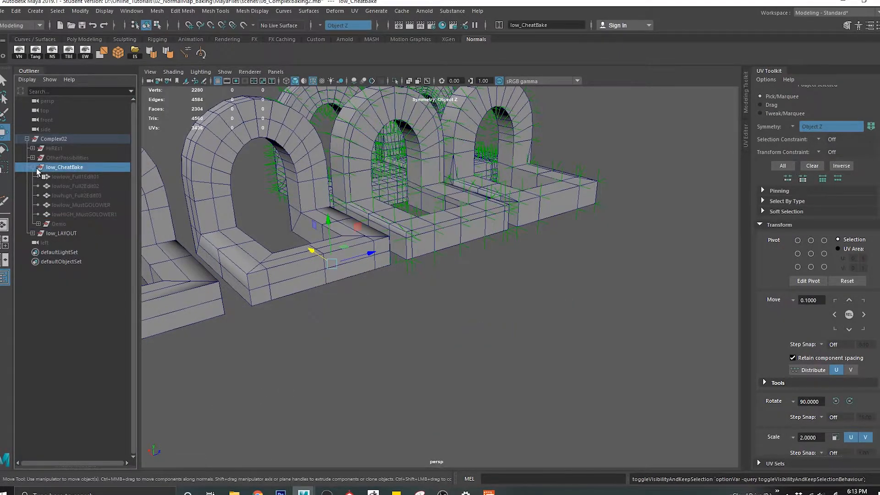
pyautogui.click(31, 166)
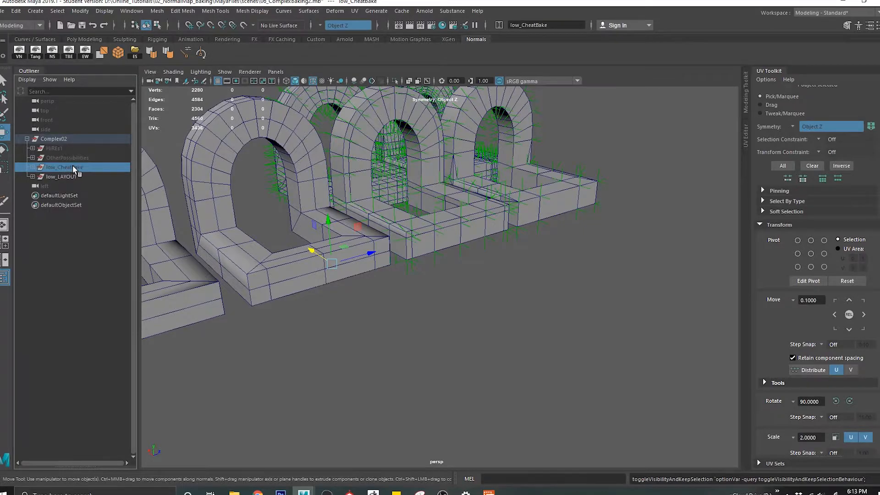
pyautogui.click(66, 158)
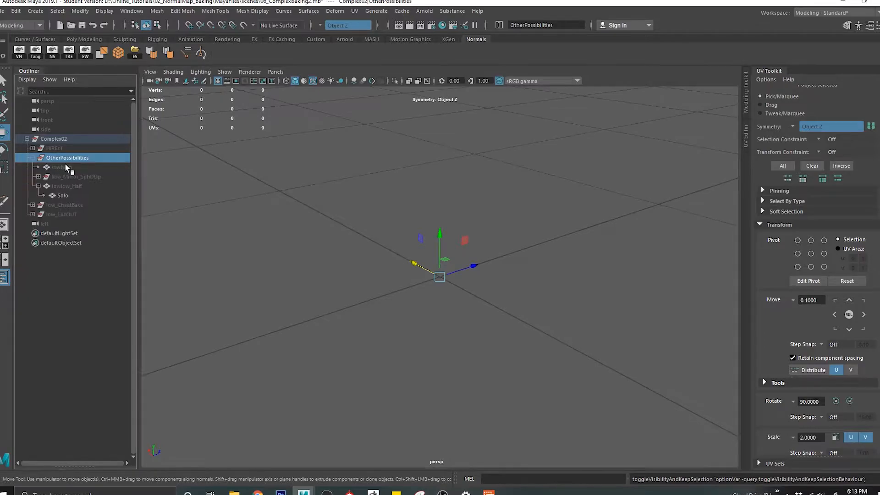
pyautogui.click(57, 167)
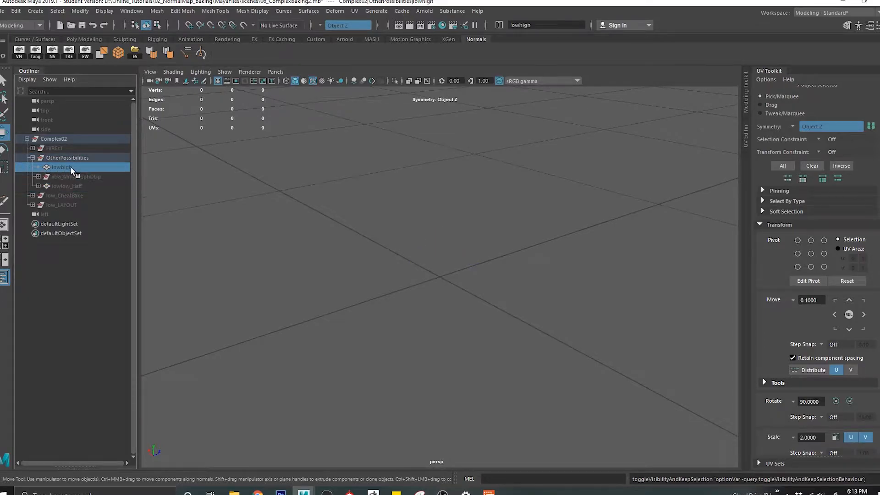
pyautogui.click(62, 166)
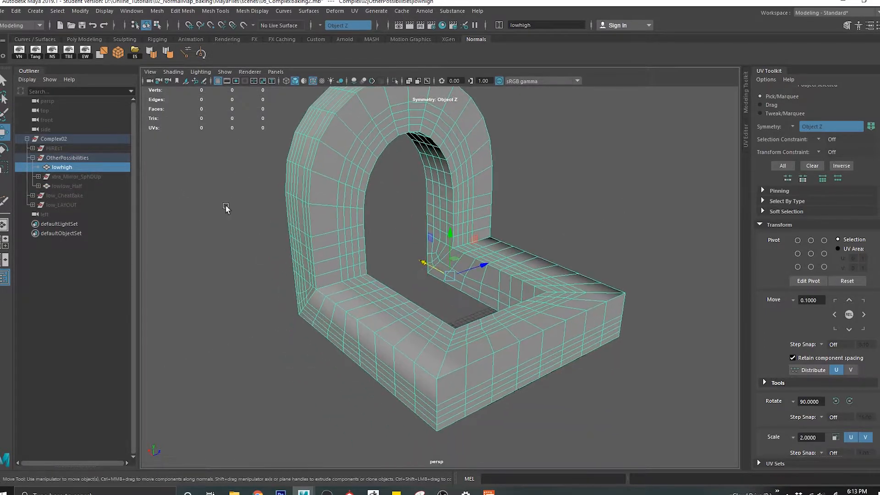
pyautogui.click(75, 167)
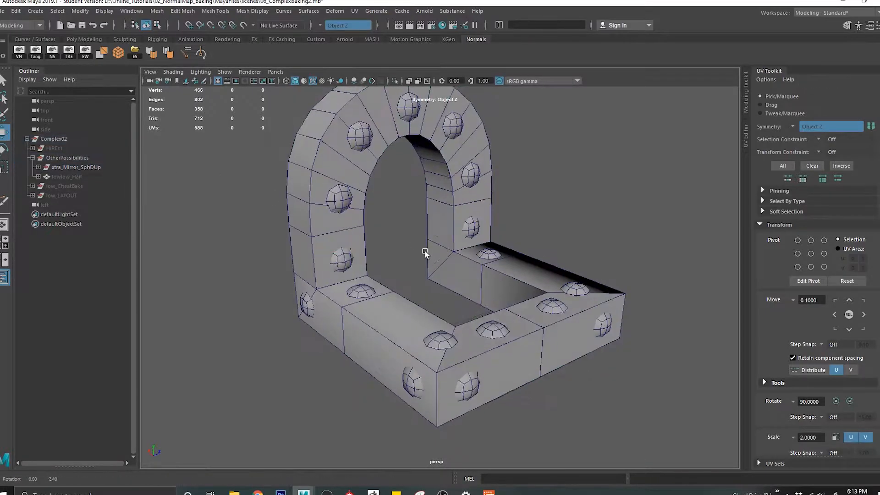
# - Orbit around the bolted xtra_Mirror_SphDUp arch and show it to check its bolt spheres
pyautogui.moveTo(424, 251); pyautogui.dragTo(457, 291)
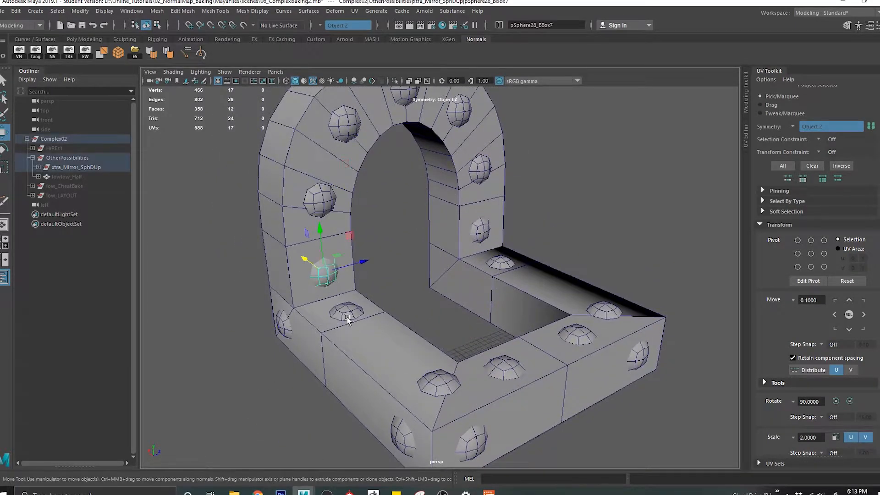
pyautogui.moveTo(348, 320); pyautogui.dragTo(432, 308)
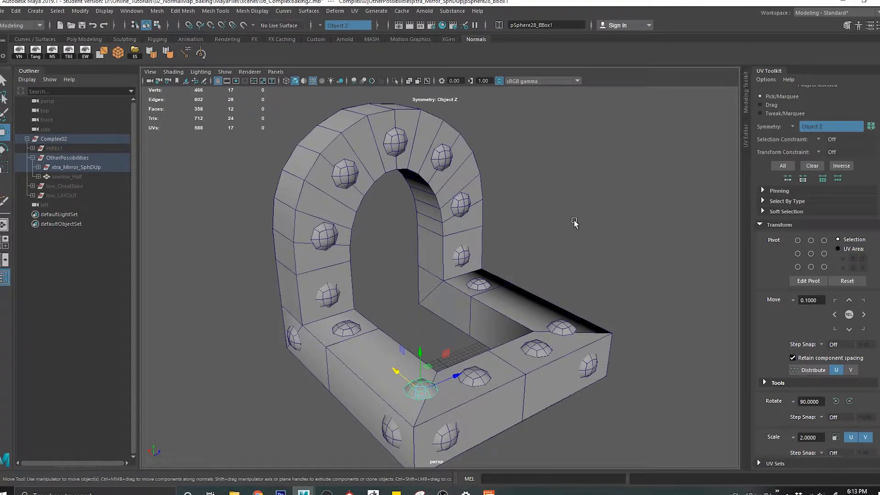
pyautogui.click(66, 177)
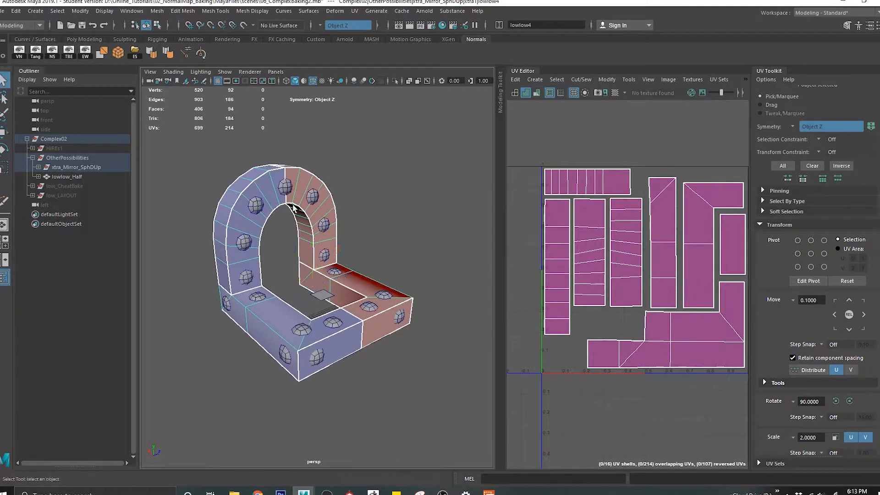
# - Review lowlow_Half's UV shells, then hide the bolt spheres so only the half arch remains
pyautogui.moveTo(291, 208); pyautogui.dragTo(345, 267)
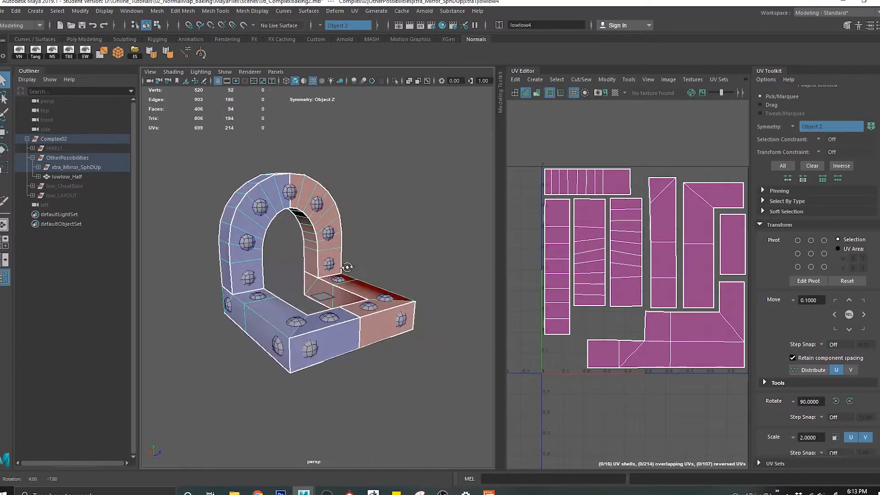
pyautogui.moveTo(348, 267); pyautogui.dragTo(225, 275)
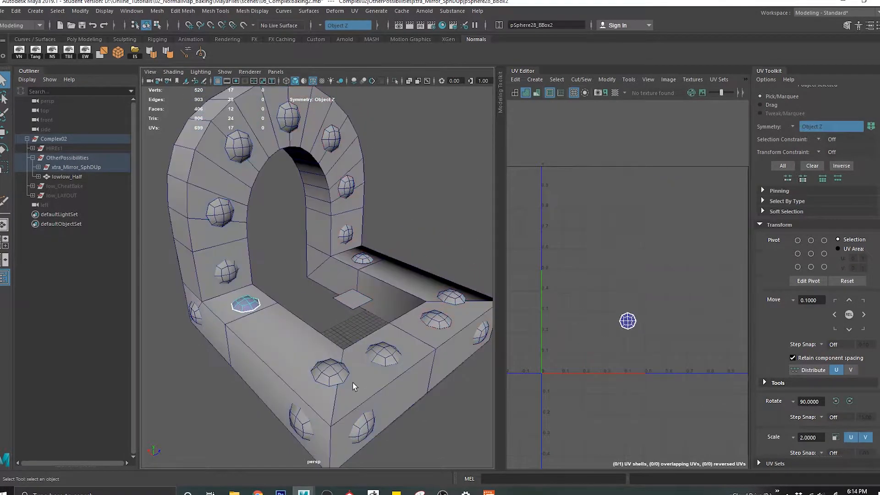
pyautogui.click(328, 380)
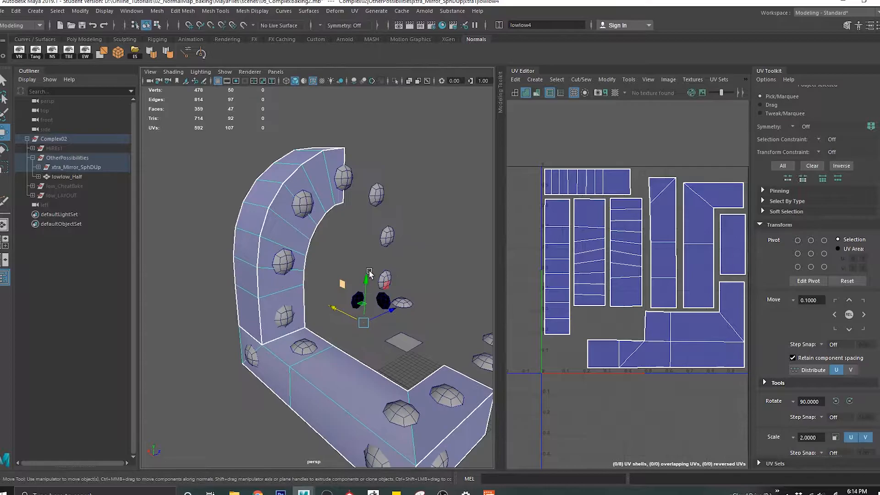
pyautogui.click(66, 177)
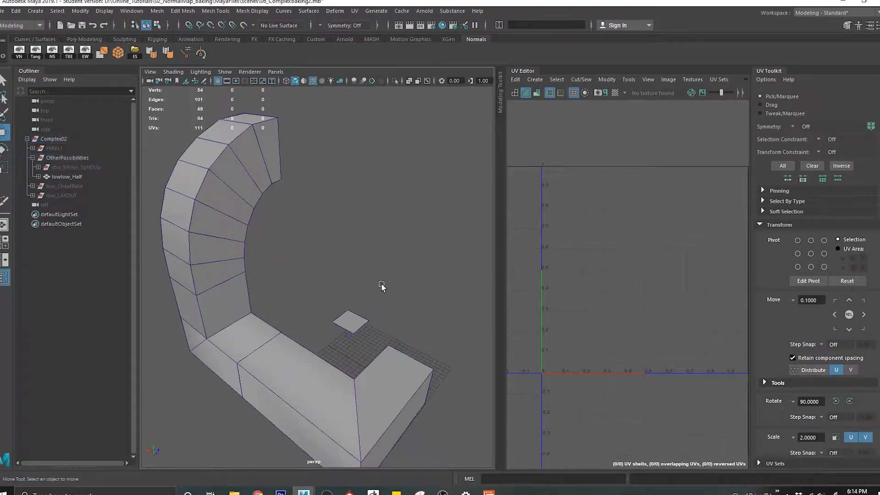
pyautogui.click(53, 148)
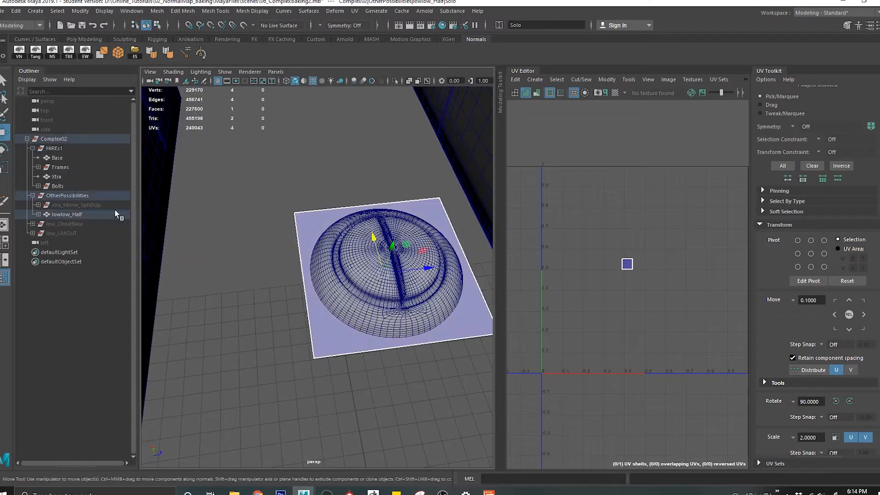
# - Compare against the HiRes1 frame, then cut lowlow_Half's UVs along one base edge
pyautogui.click(54, 148)
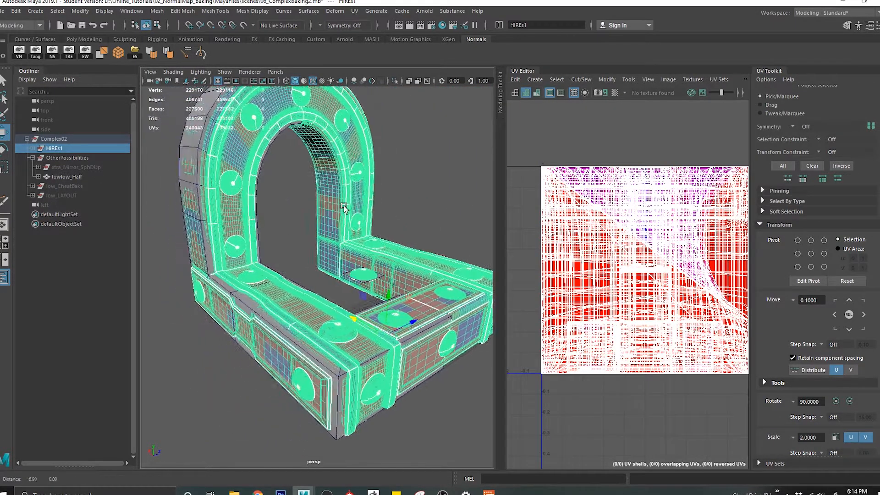
pyautogui.click(67, 158)
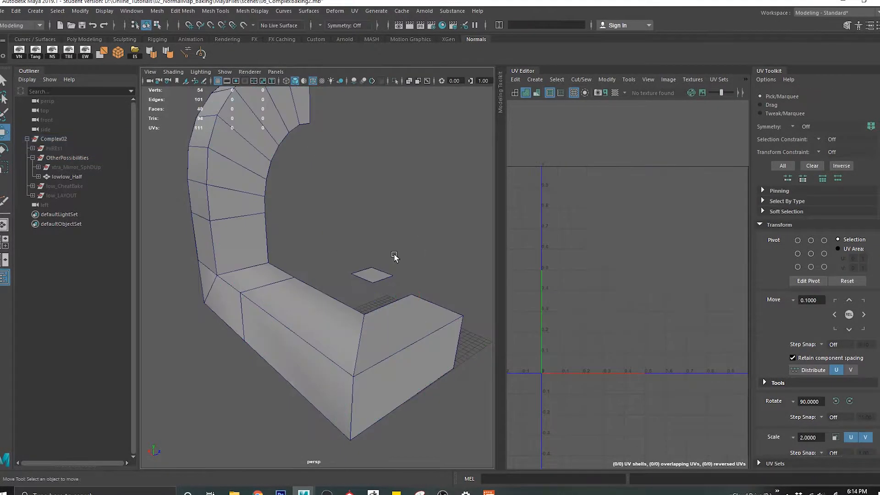
pyautogui.click(66, 177)
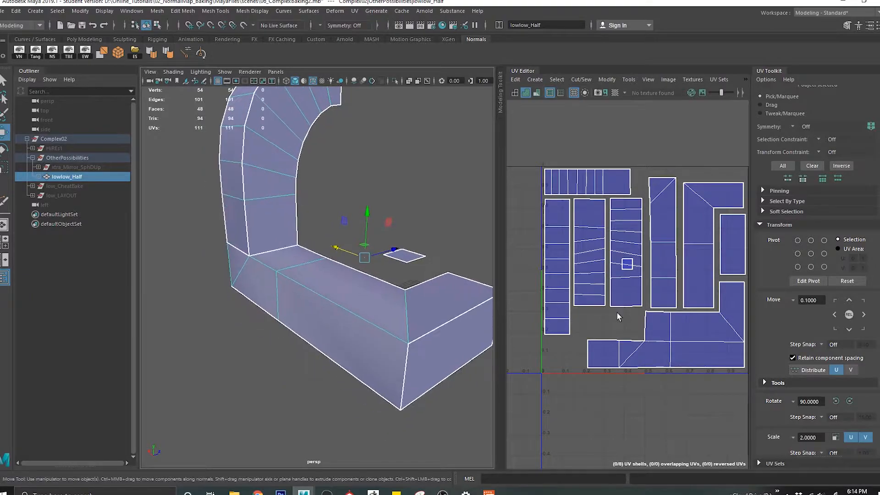
pyautogui.click(257, 270)
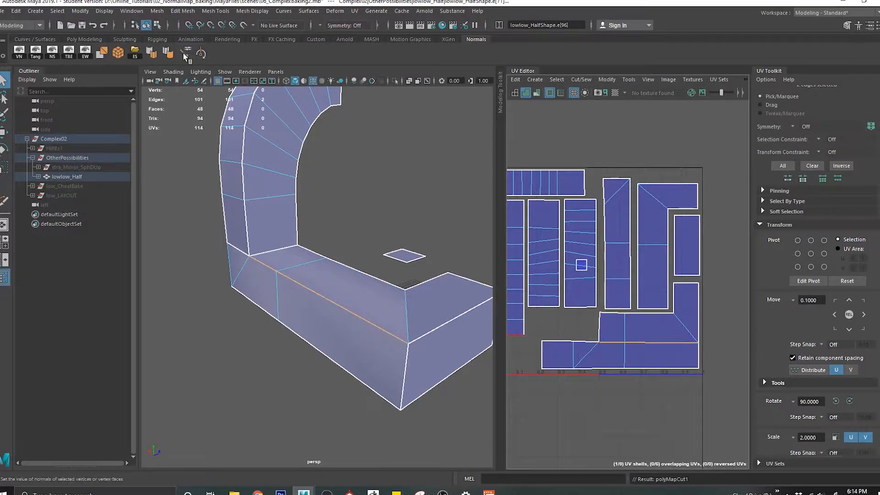
# - Harden the half arch's edges and raise its displayed normals size to about 5.97
pyautogui.click(253, 11)
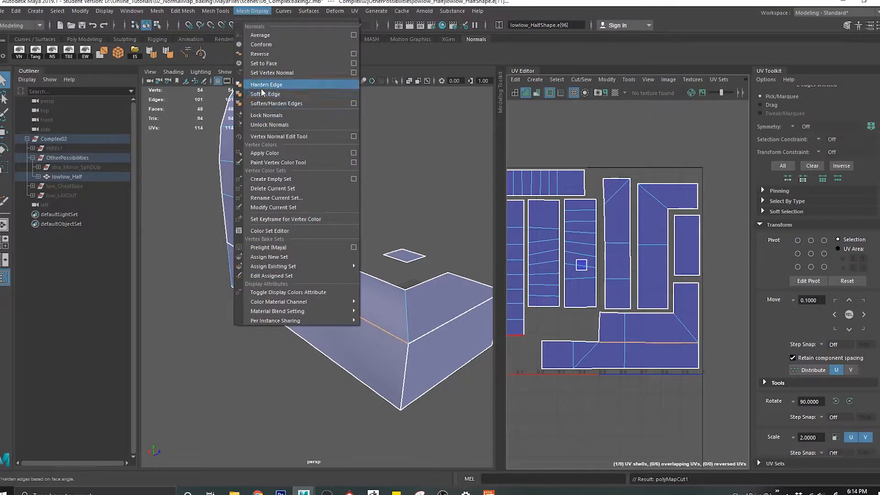
pyautogui.click(266, 84)
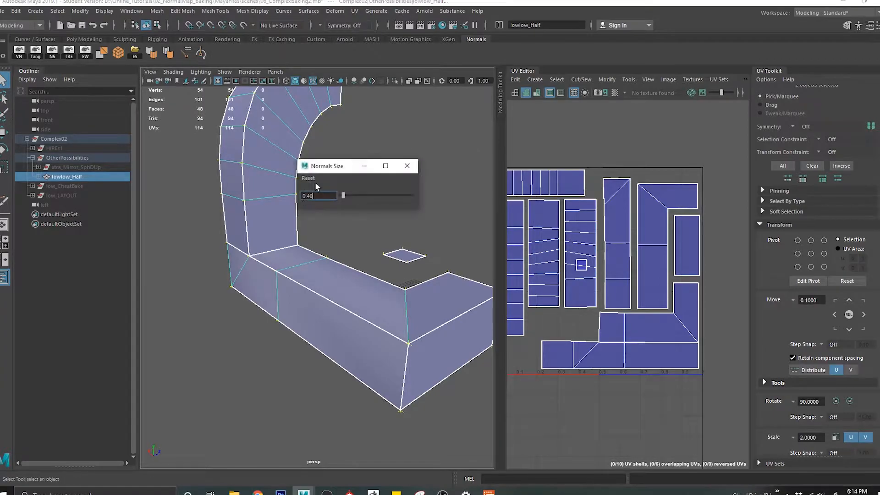
pyautogui.moveTo(343, 195); pyautogui.dragTo(383, 194)
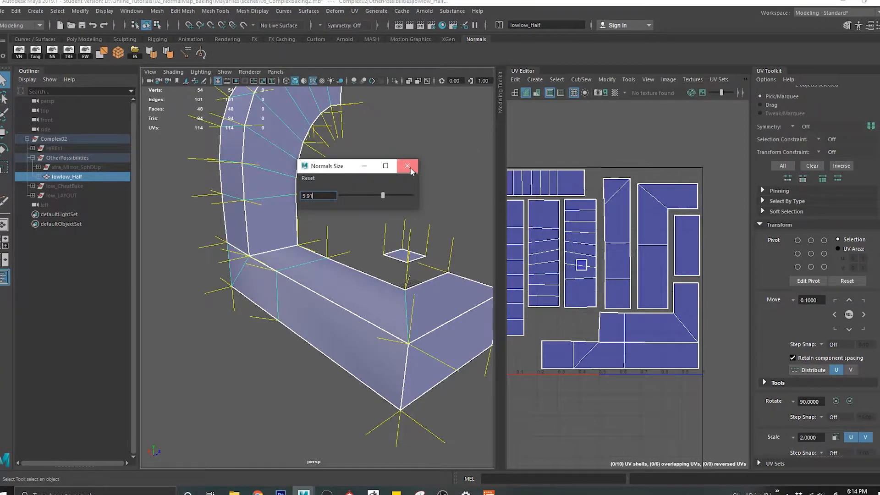
pyautogui.click(407, 165)
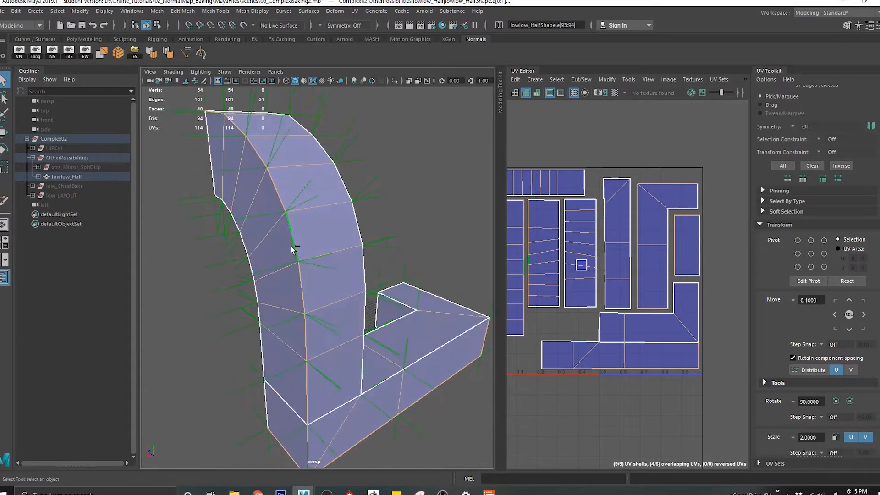
pyautogui.moveTo(292, 250); pyautogui.dragTo(386, 158)
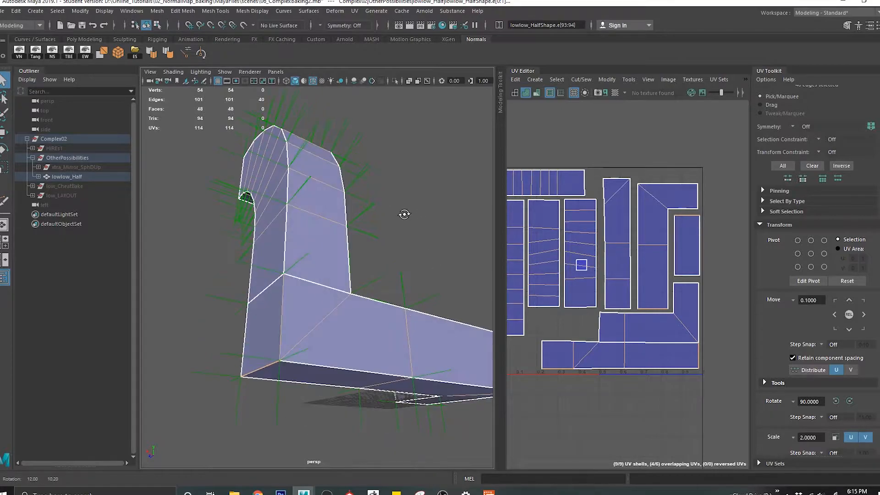
pyautogui.click(253, 11)
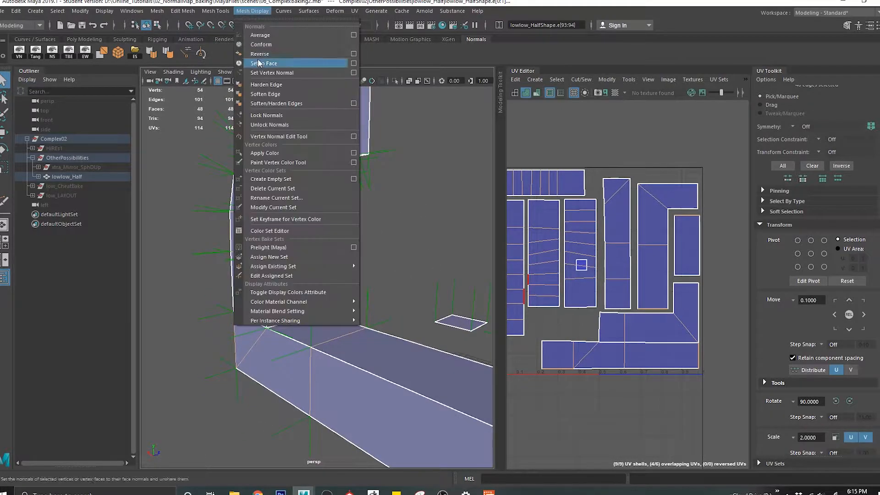
pyautogui.click(267, 62)
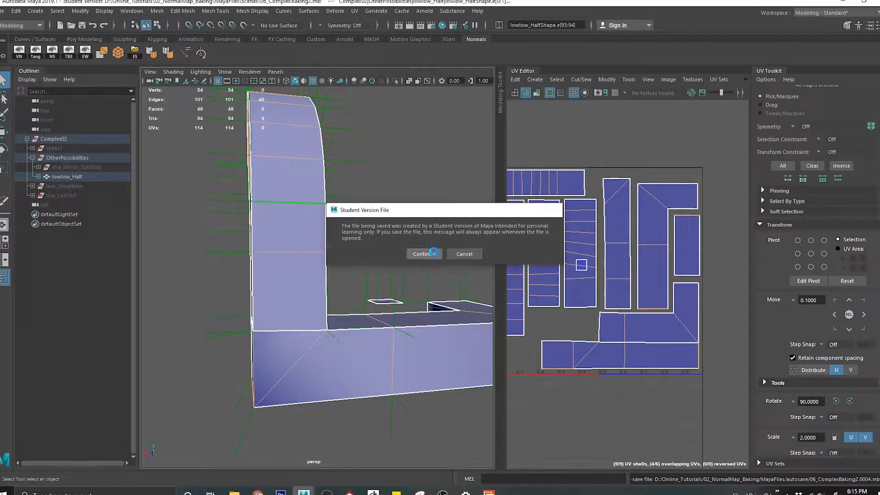
pyautogui.click(425, 253)
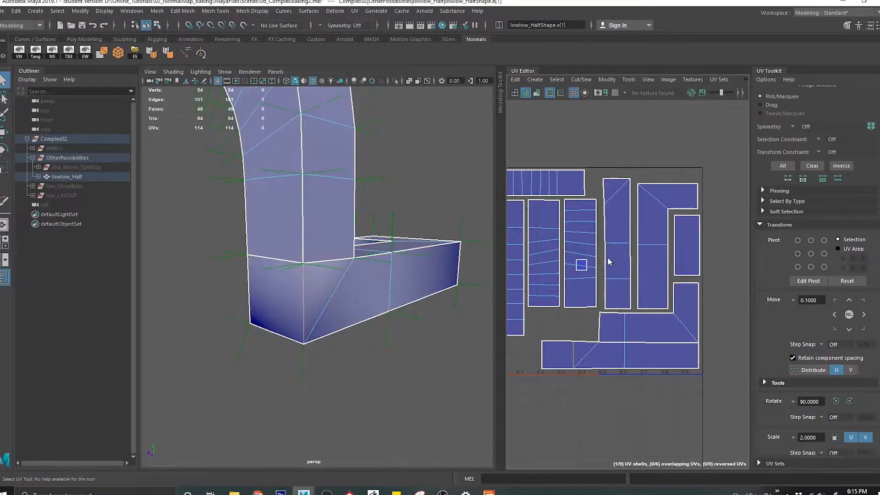
pyautogui.rightClick(355, 261)
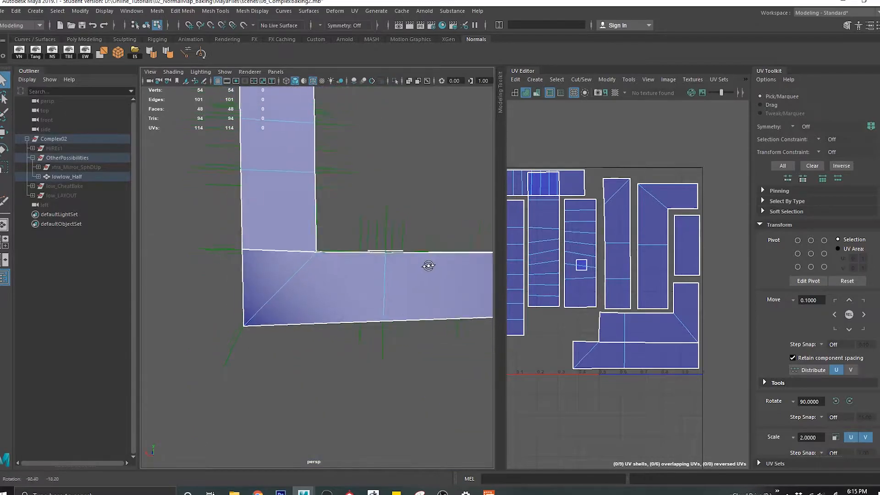
pyautogui.moveTo(428, 266); pyautogui.dragTo(491, 203)
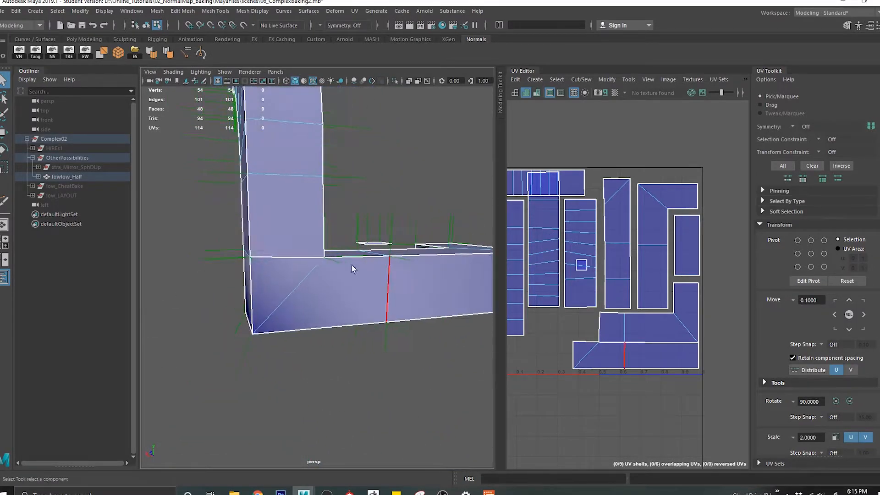
pyautogui.click(253, 11)
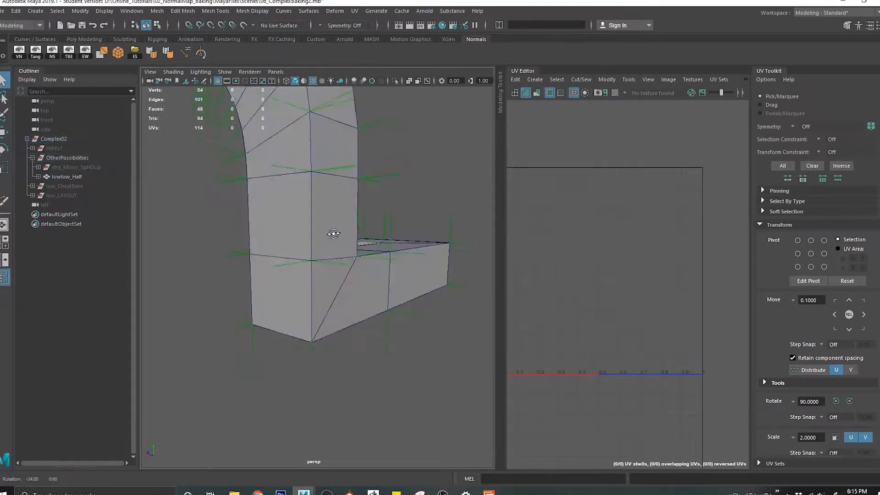
pyautogui.click(66, 176)
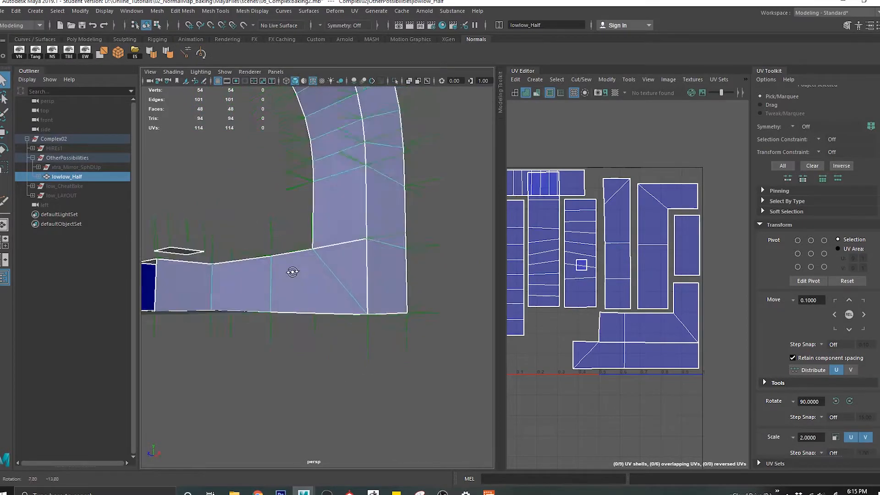
# - Rotate the inner arch UV strip 90° to lie horizontally and repack the shells more tightly
pyautogui.moveTo(292, 272); pyautogui.dragTo(294, 292)
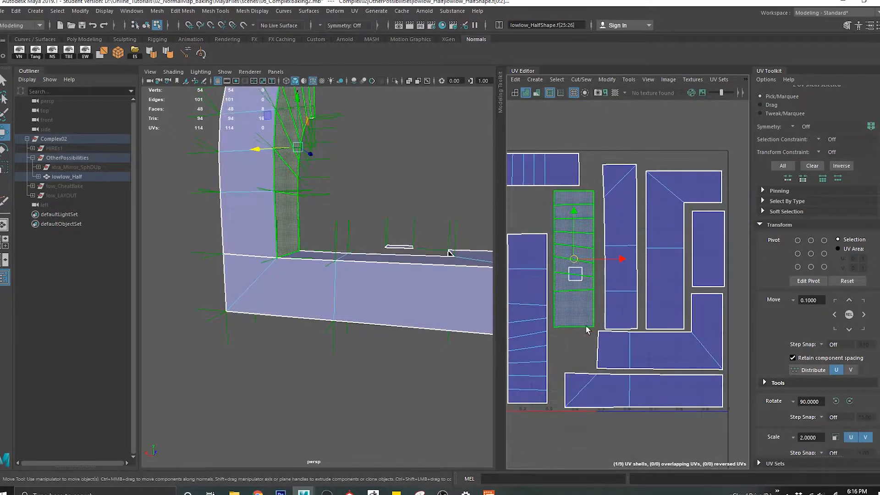
pyautogui.click(620, 246)
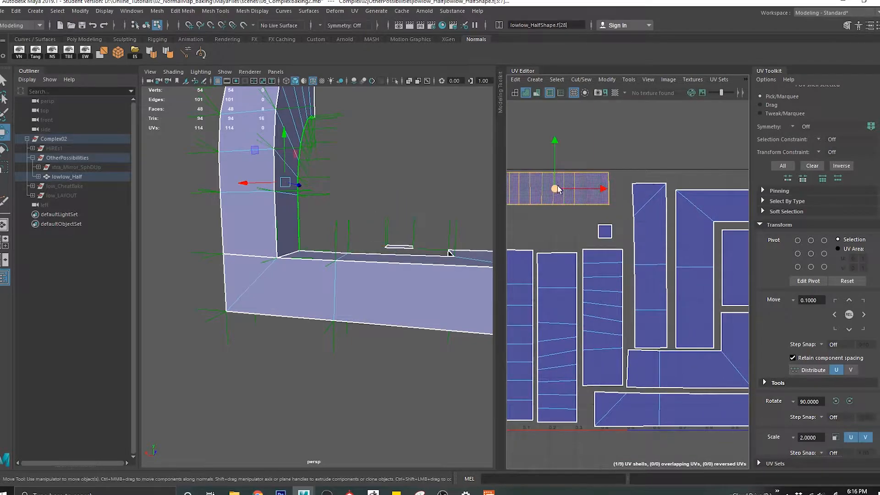
pyautogui.moveTo(559, 188); pyautogui.dragTo(587, 224)
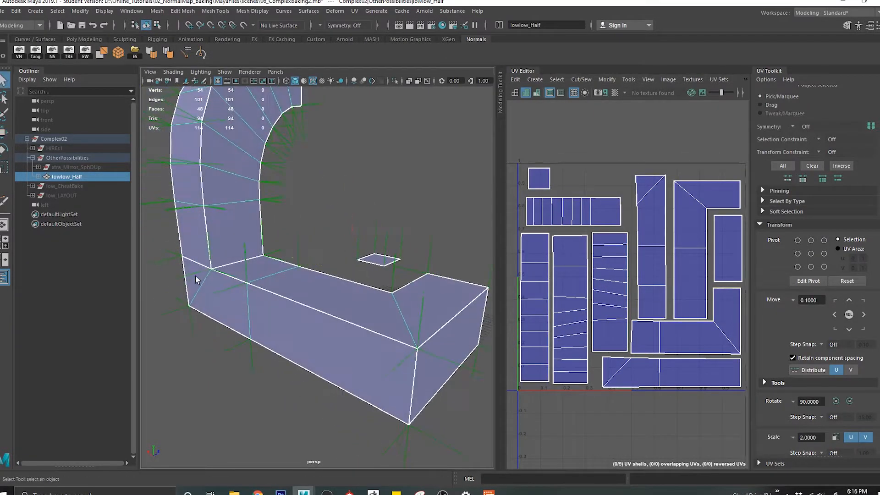
pyautogui.click(77, 167)
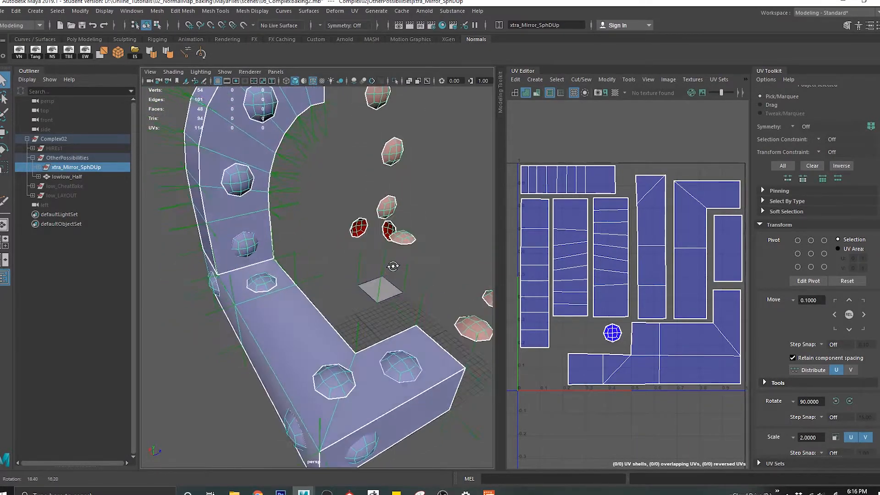
pyautogui.click(66, 177)
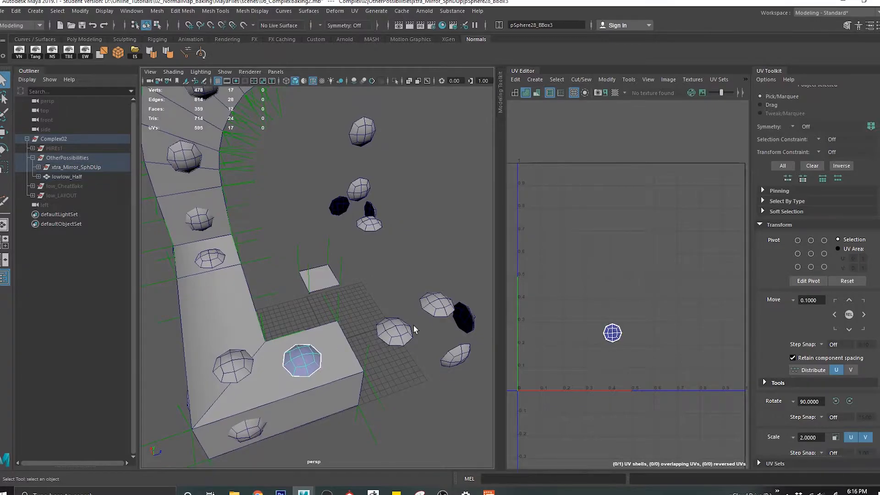
pyautogui.click(77, 167)
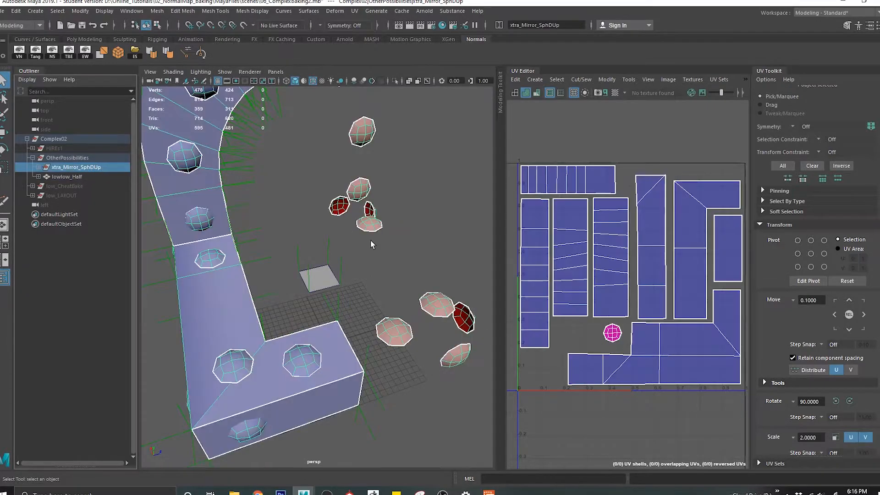
pyautogui.moveTo(587, 313)
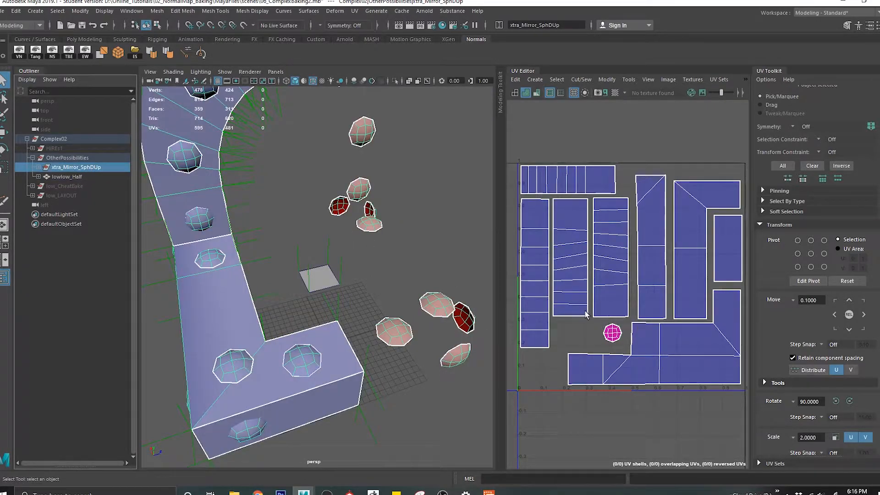
pyautogui.moveTo(51, 174)
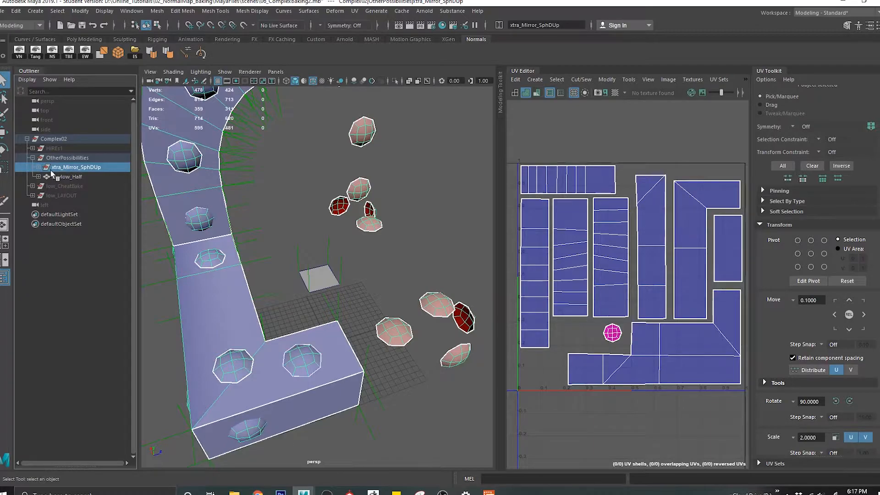
pyautogui.click(32, 167)
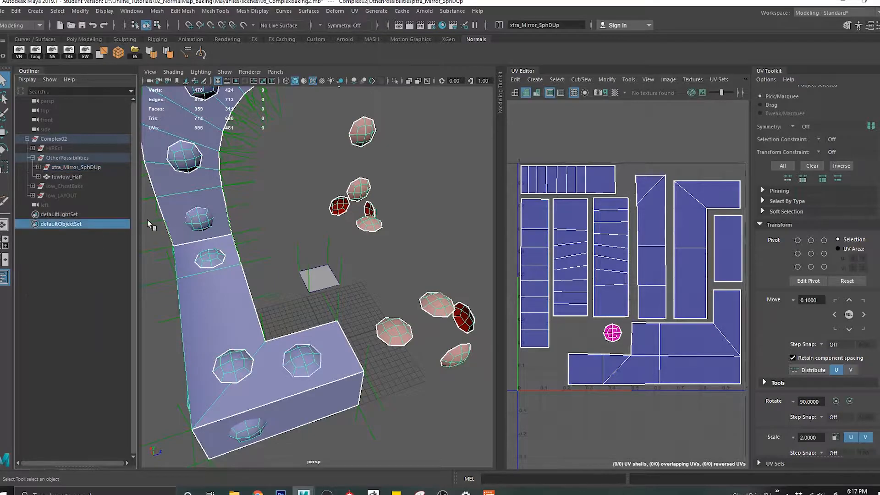
pyautogui.click(66, 177)
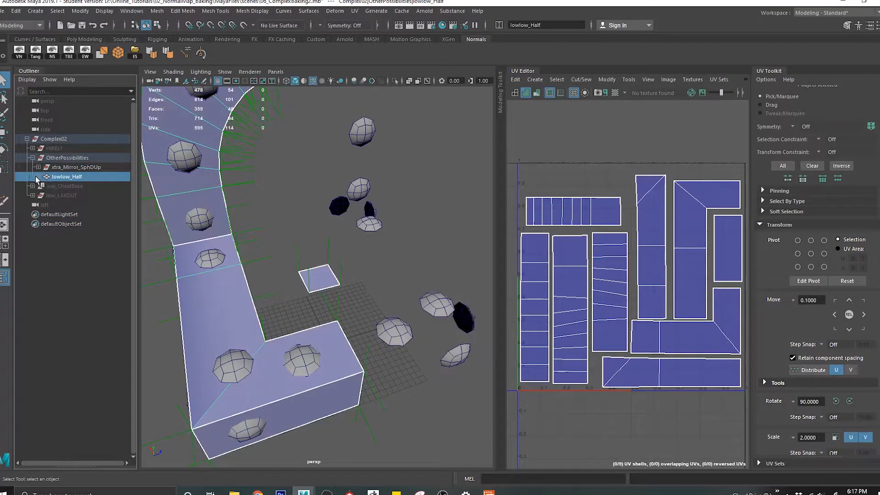
pyautogui.click(63, 186)
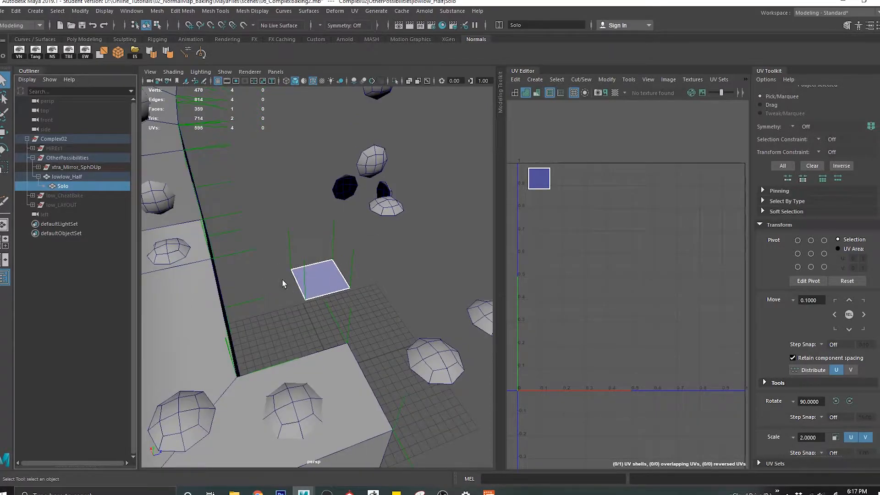
# - Duplicate a pSphere28 bolt, unparent it and rename the copy Sphere
pyautogui.click(74, 166)
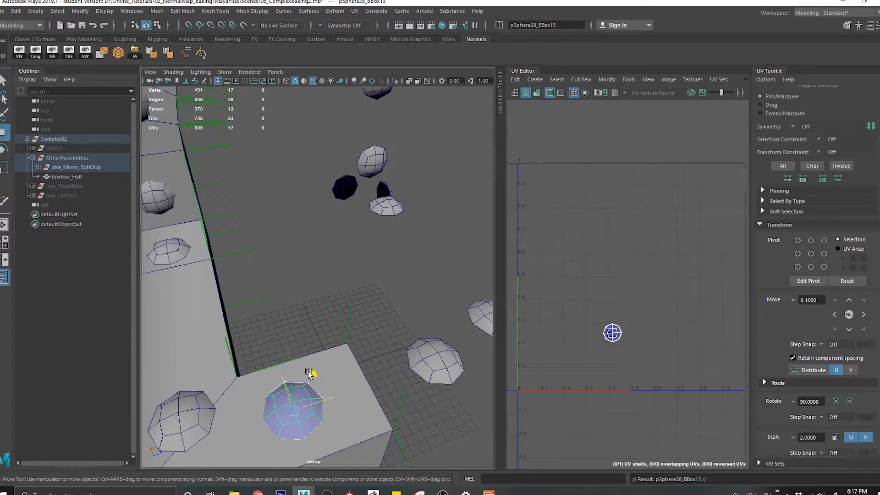
pyautogui.click(66, 177)
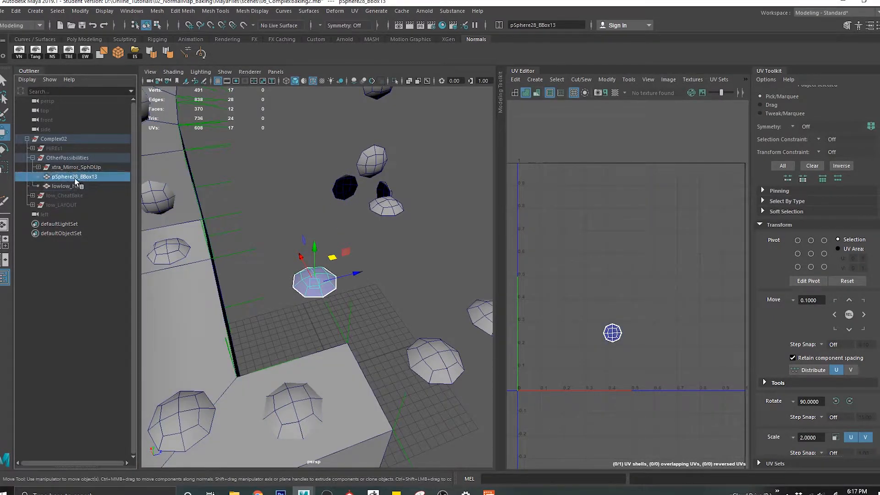
pyautogui.doubleClick(75, 176)
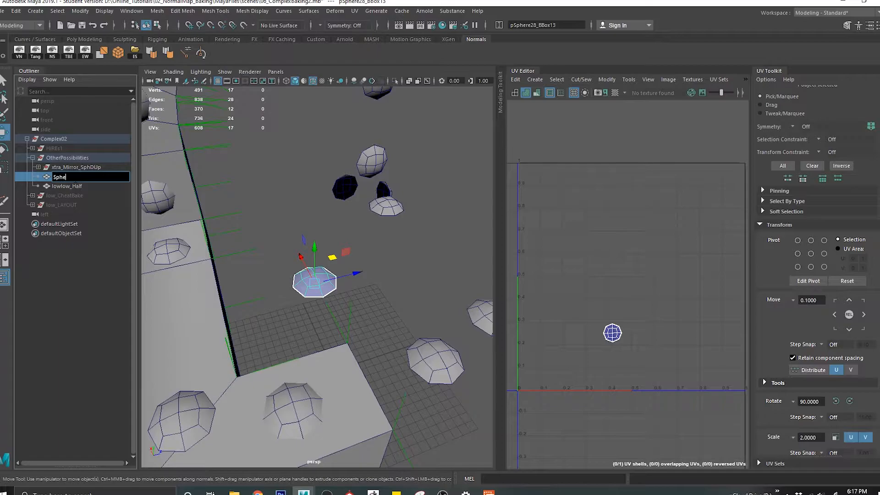
pyautogui.click(77, 167)
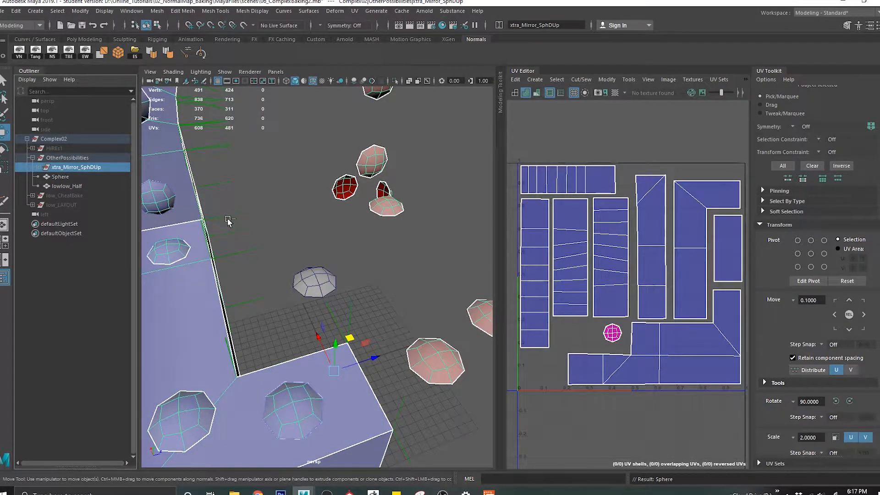
# - Select the mirrored bolt group and check its UV shells in the UV Editor
pyautogui.click(36, 167)
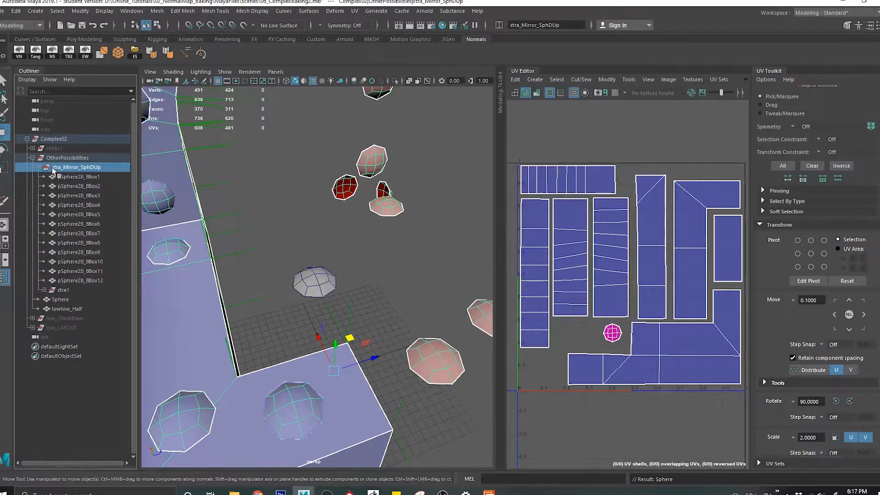
pyautogui.click(62, 289)
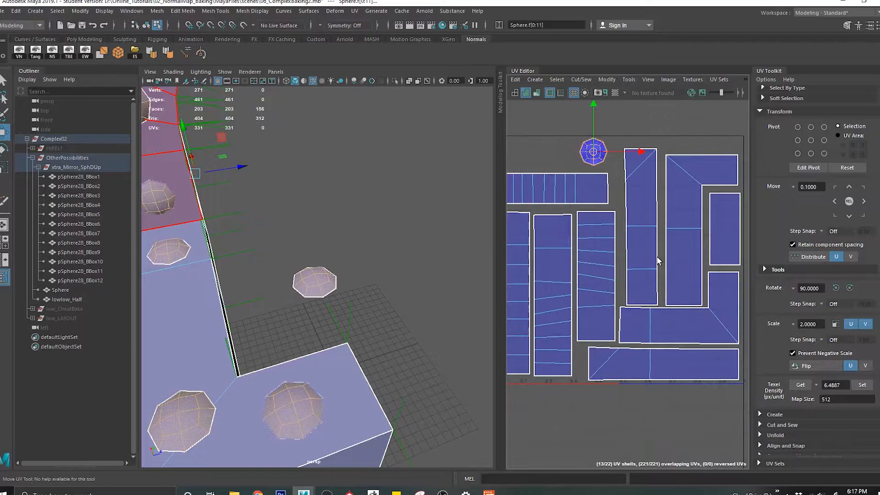
pyautogui.click(642, 235)
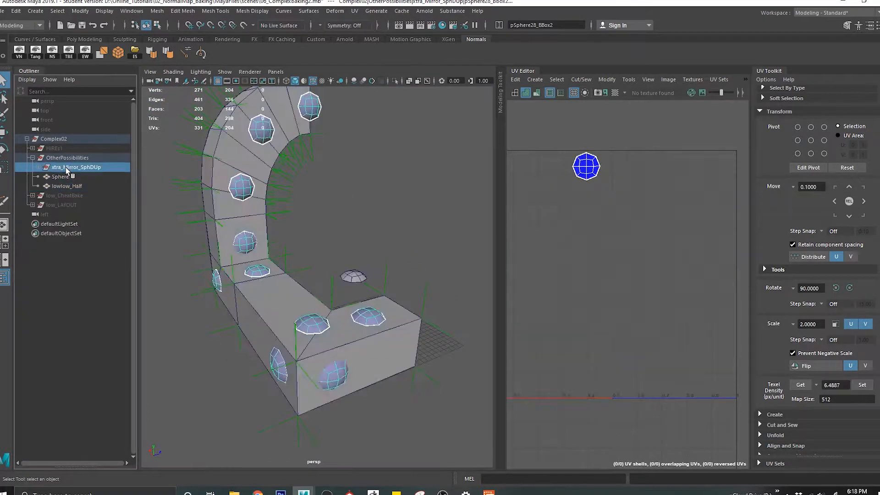
# - Export lowlow_Half and Sphere as FBX Half_low_M into a new Half folder
pyautogui.click(66, 185)
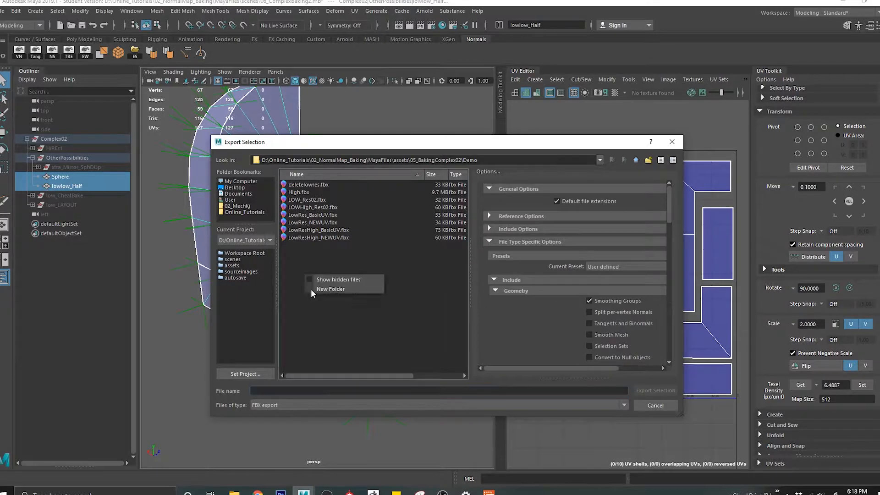
pyautogui.click(330, 289)
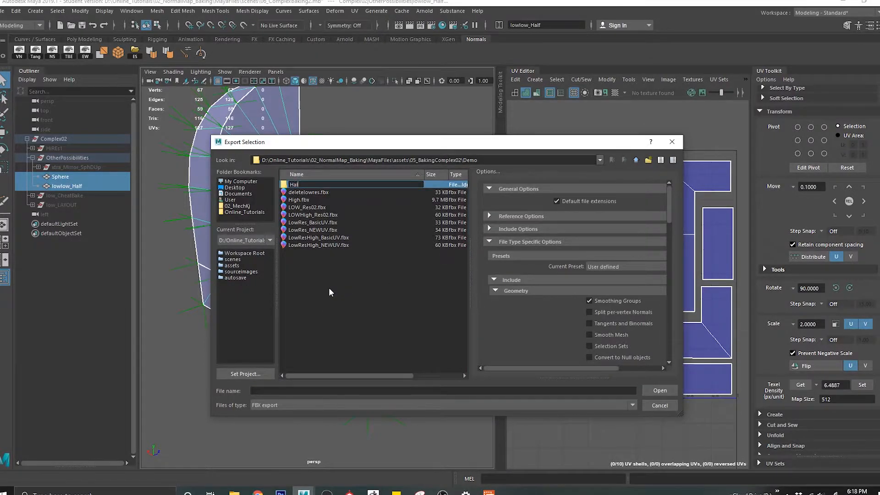
pyautogui.doubleClick(293, 184)
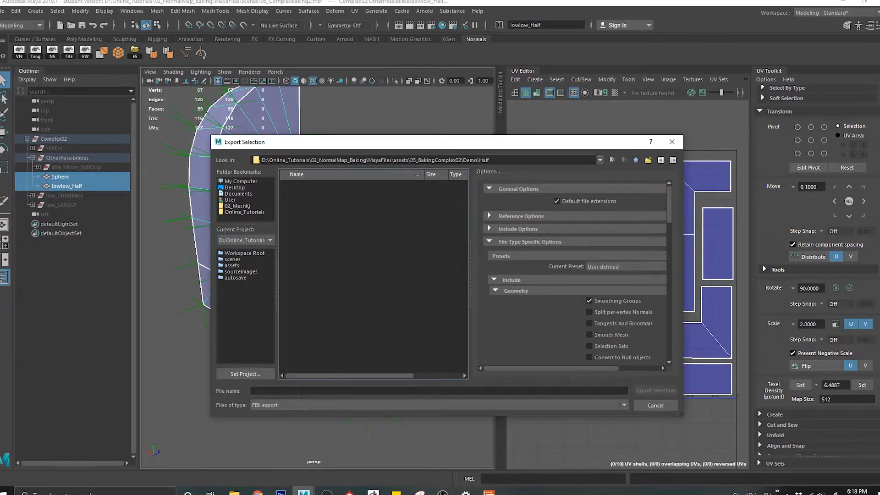
pyautogui.write('Half_low_M')
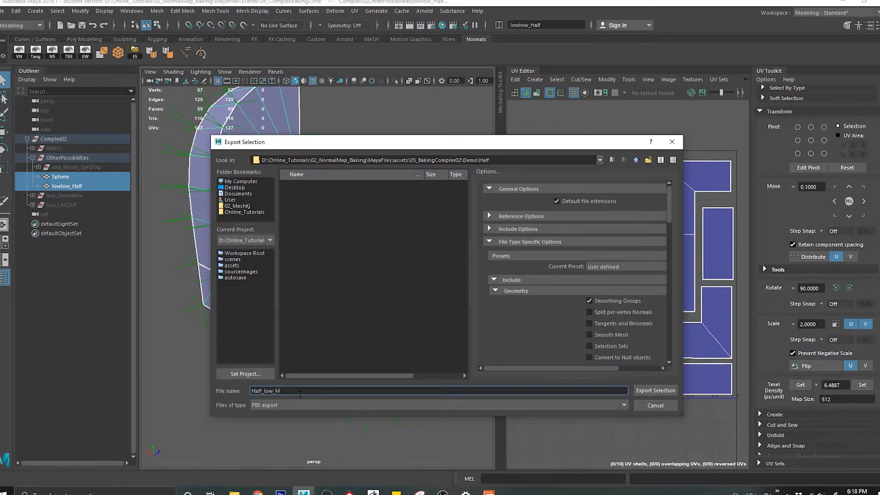
pyautogui.click(655, 391)
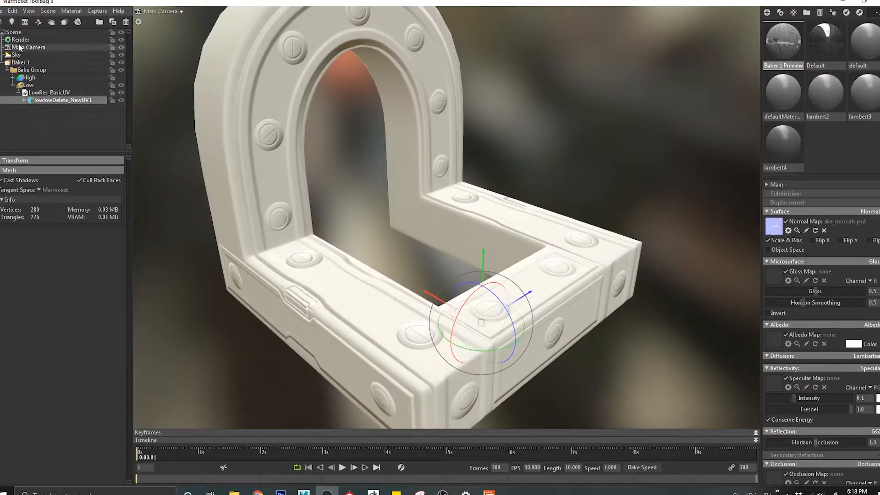
# - Delete the old Low mesh, bring in the Half_low half arch and sphere, and reload the High frame
pyautogui.click(44, 93)
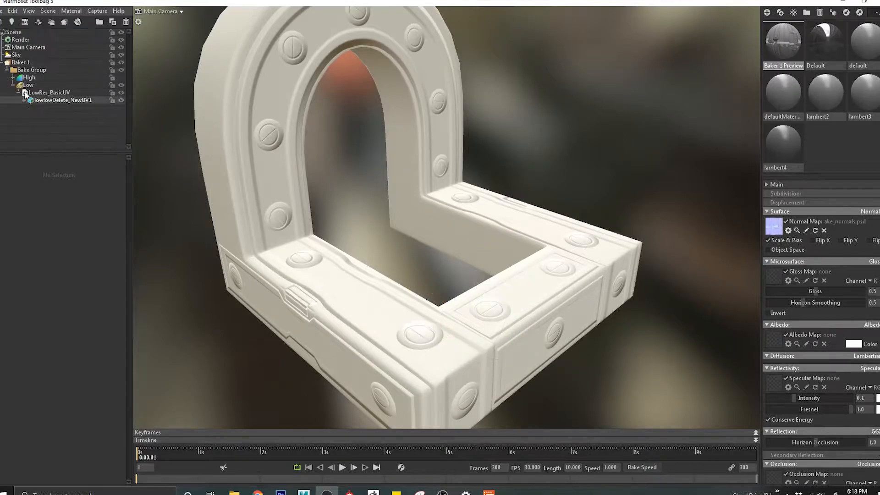
pyautogui.click(48, 91)
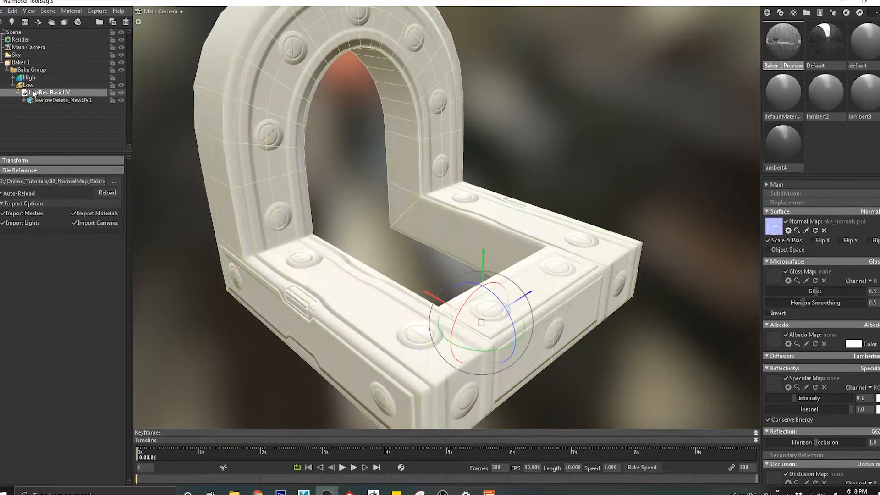
pyautogui.click(24, 78)
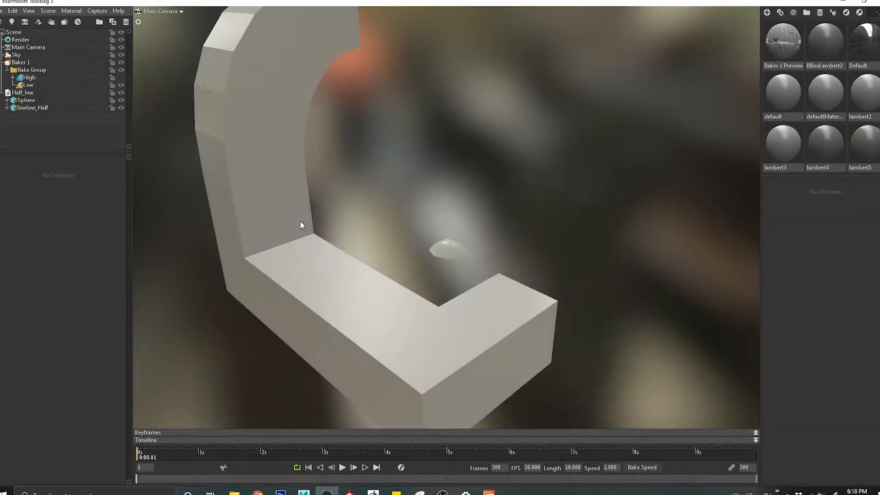
pyautogui.click(22, 91)
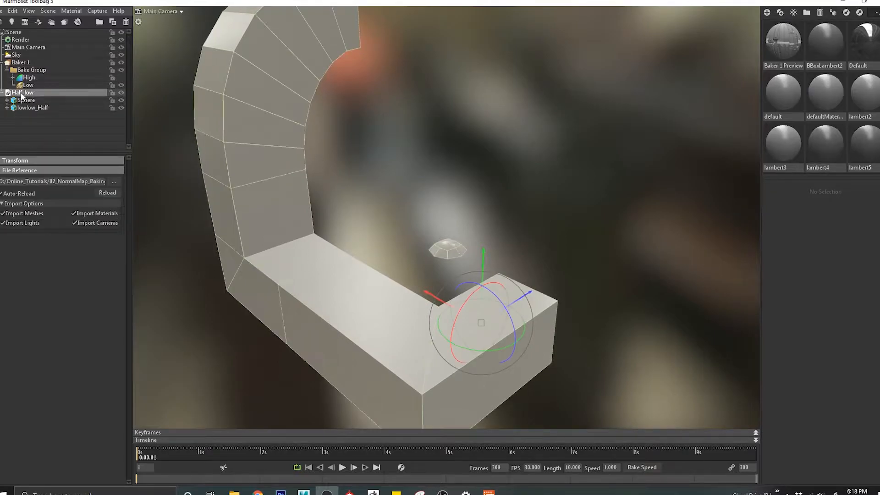
pyautogui.click(28, 77)
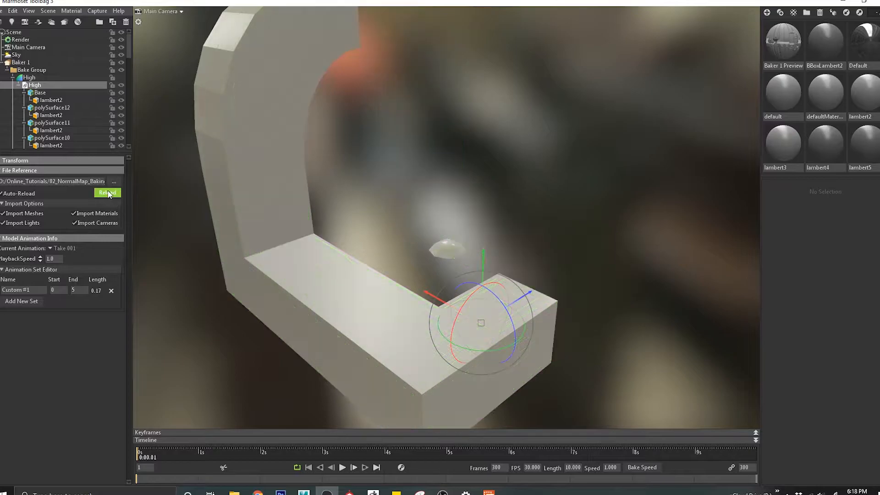
pyautogui.click(42, 137)
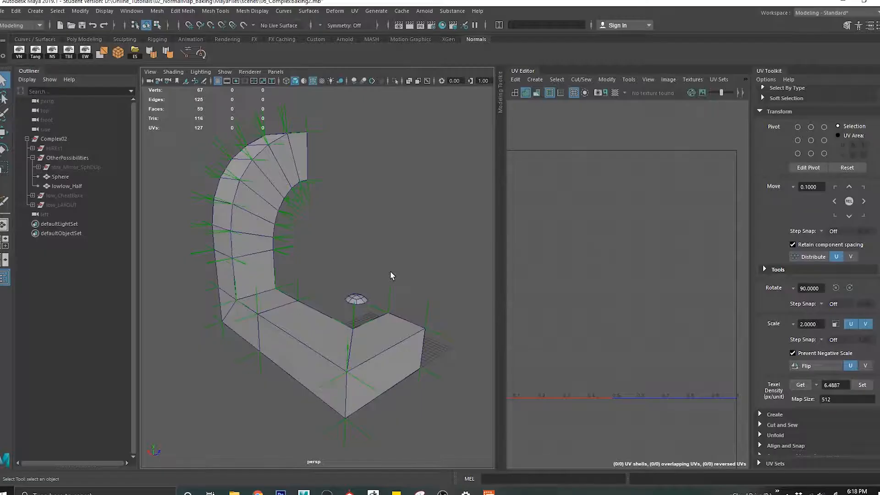
# - Show HiRes1 and scale the Sphere bolt's vertices to fully cover the high-res bolt
pyautogui.click(50, 148)
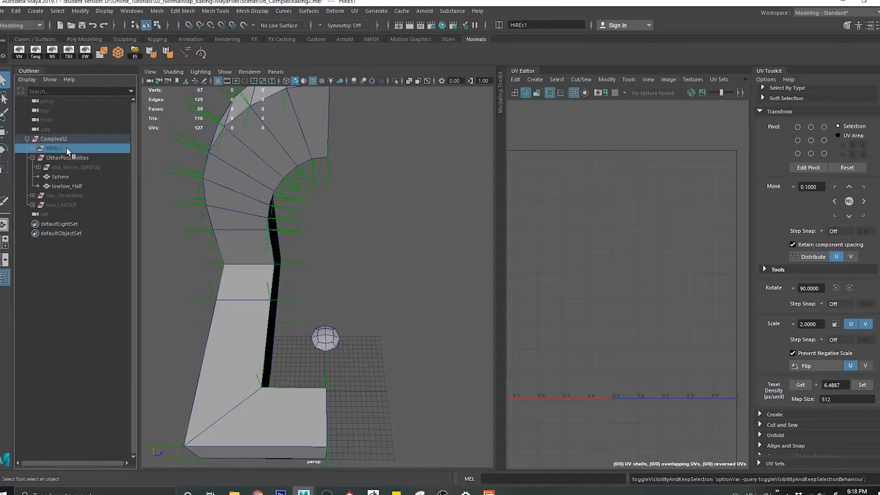
pyautogui.click(61, 177)
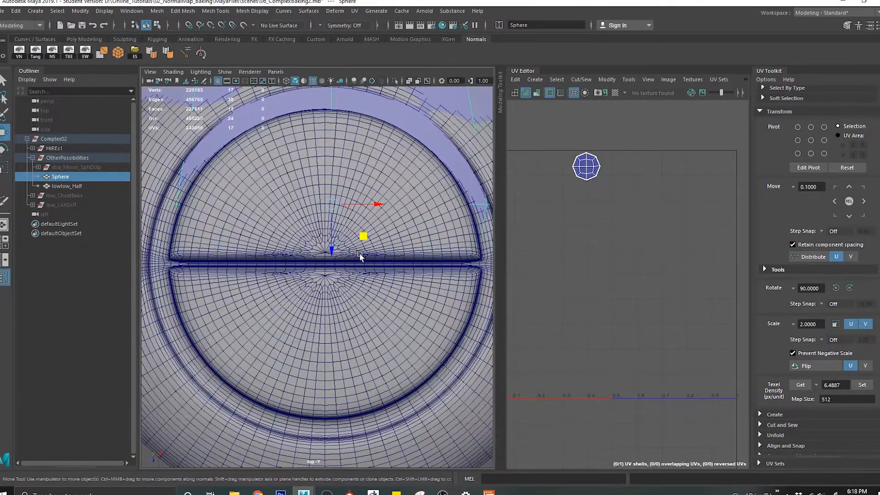
pyautogui.press('4')
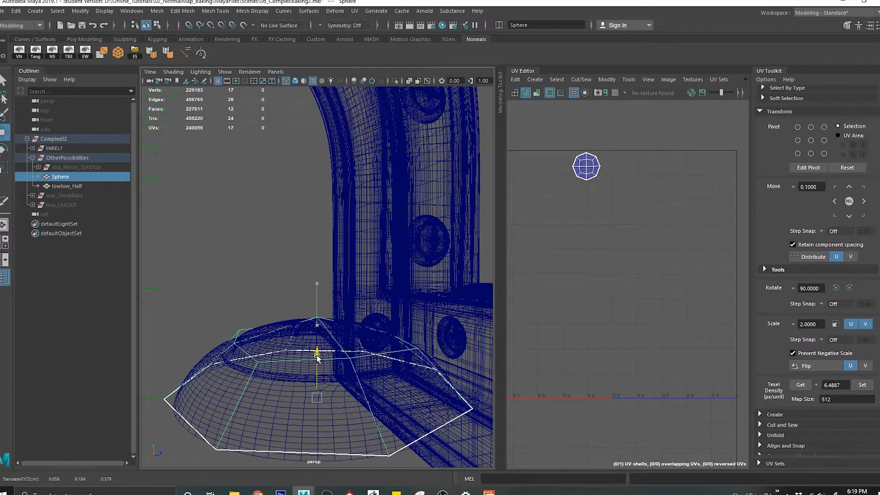
pyautogui.press('5')
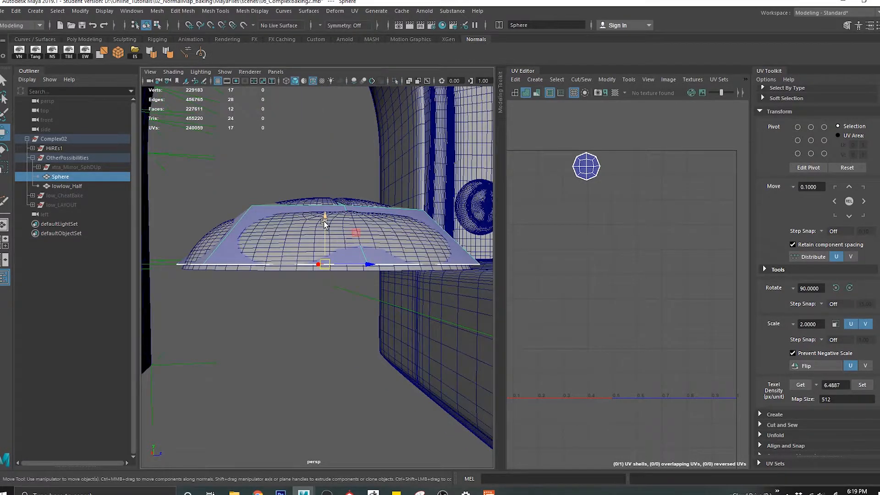
pyautogui.moveTo(325, 236); pyautogui.dragTo(364, 292)
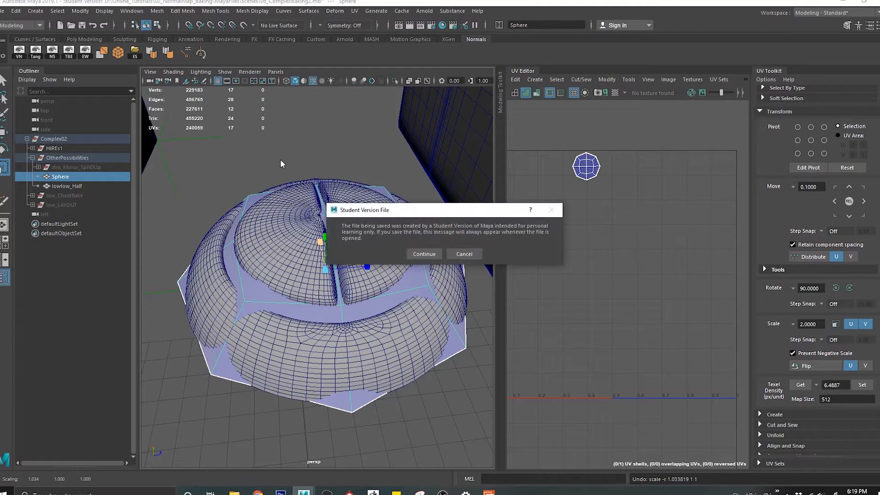
# - Save the scene, continuing past the Student Version prompt
pyautogui.click(424, 252)
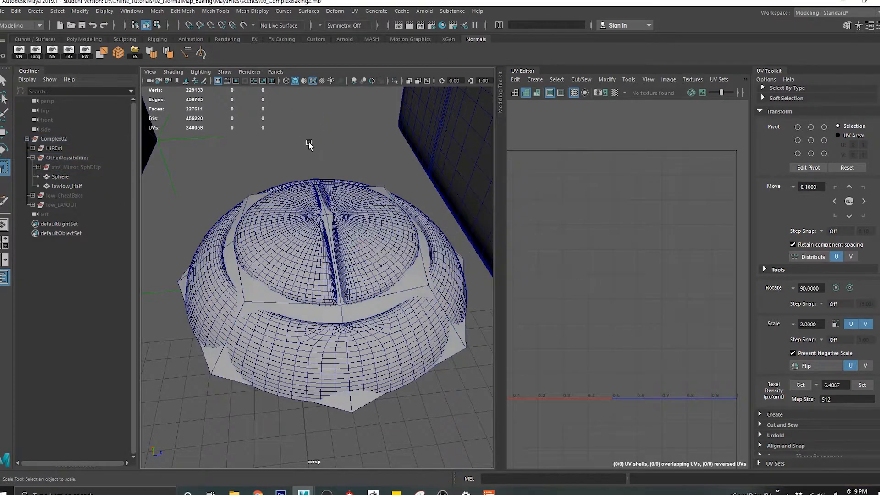
pyautogui.click(55, 157)
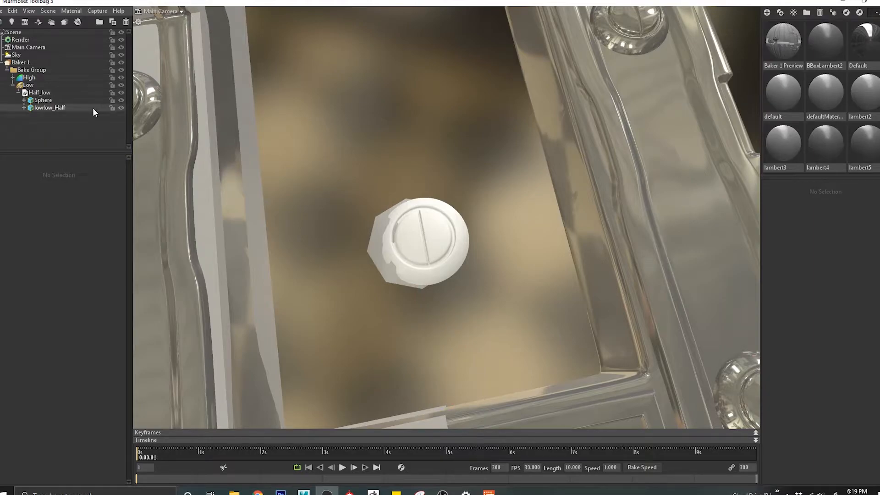
# - Freeze the transformations of Sphere and lowlow_Half via Modify > Freeze Transformations
pyautogui.click(37, 91)
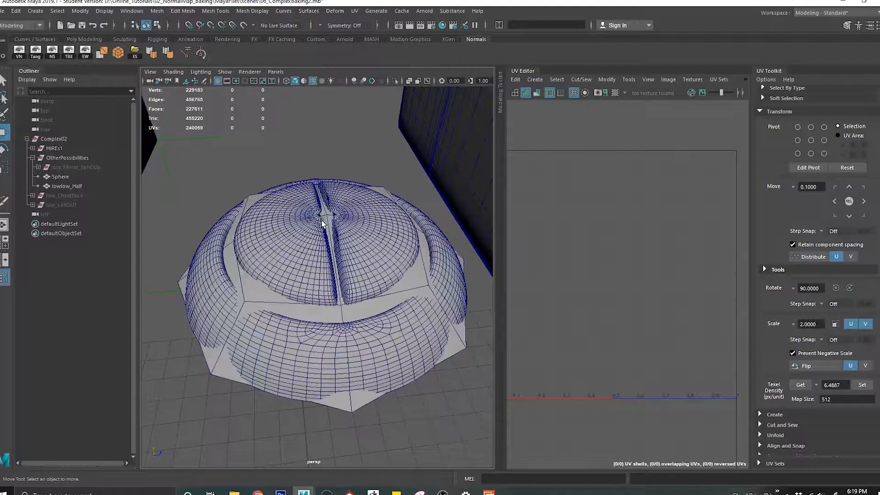
pyautogui.click(60, 177)
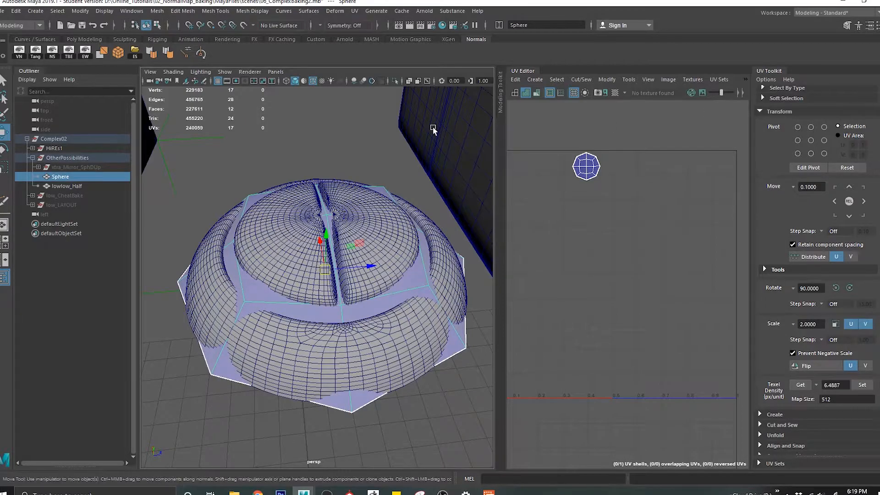
pyautogui.click(84, 13)
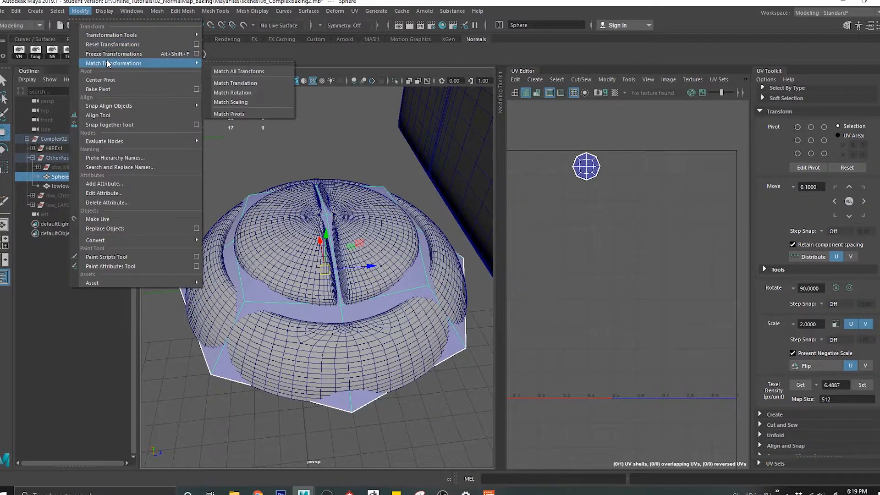
pyautogui.click(66, 186)
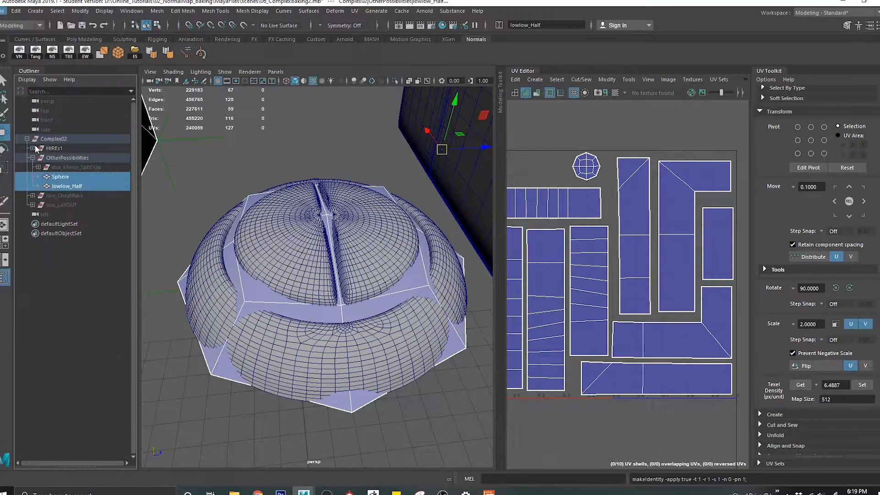
pyautogui.click(655, 390)
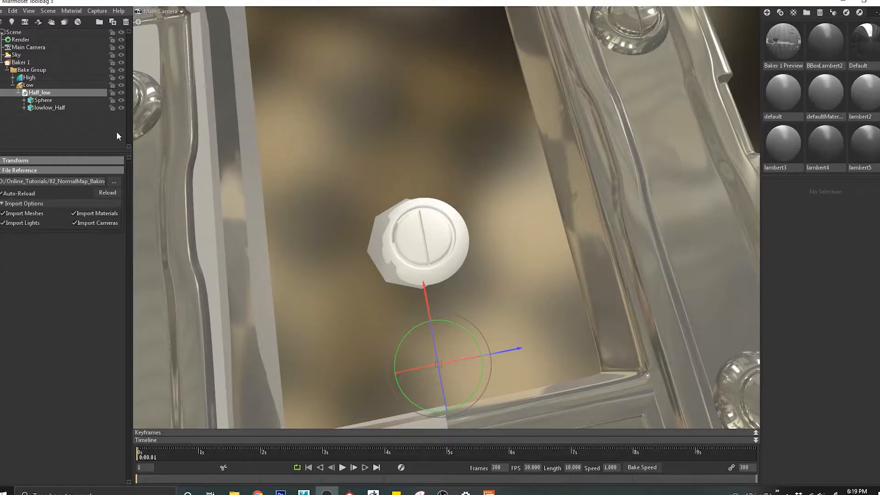
pyautogui.moveTo(345, 247)
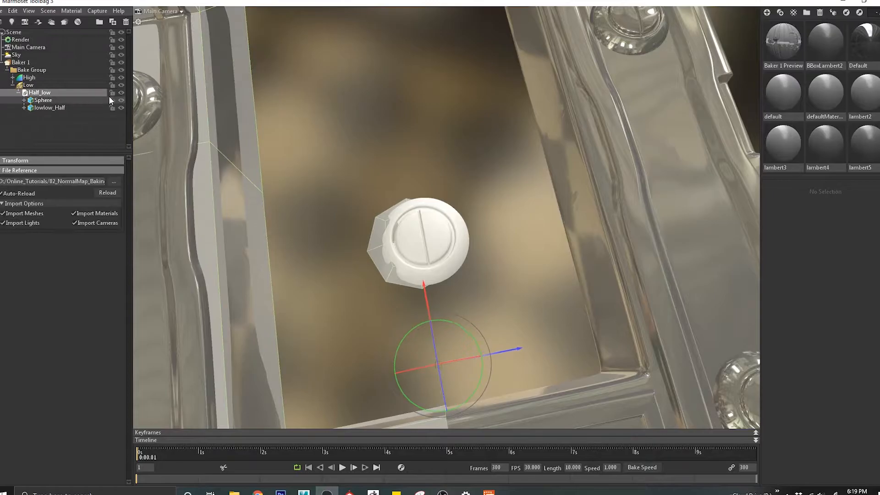
# - Reload the Half_low file reference in Marmoset so it lists the arch and bolt
pyautogui.click(42, 100)
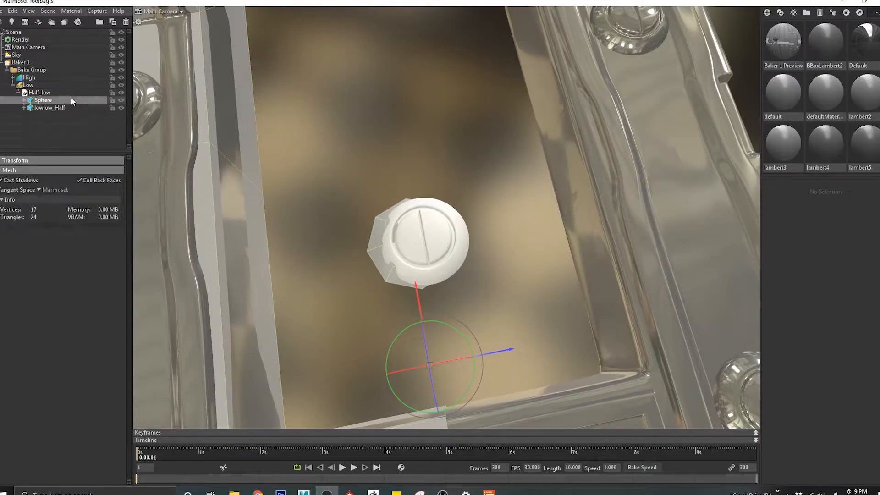
pyautogui.click(33, 92)
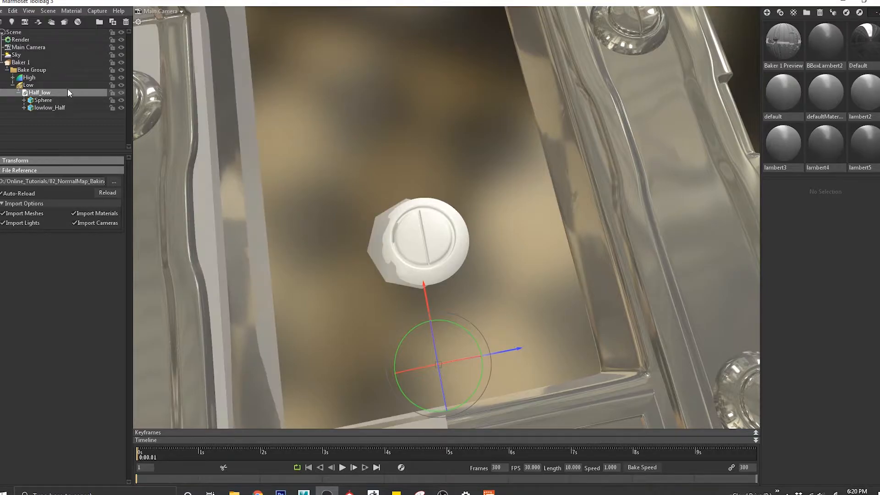
pyautogui.click(114, 182)
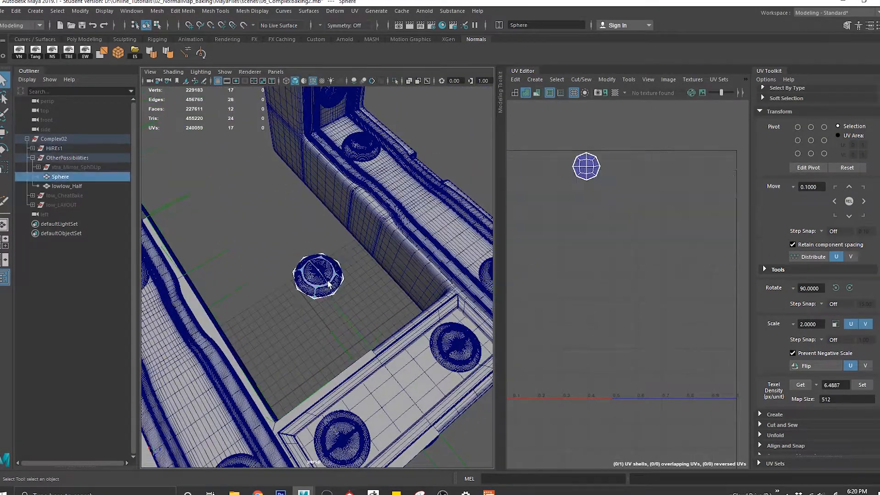
# - Select Sphere and lowlow_Half to show their zeroed transforms in the Channel Box
pyautogui.click(66, 186)
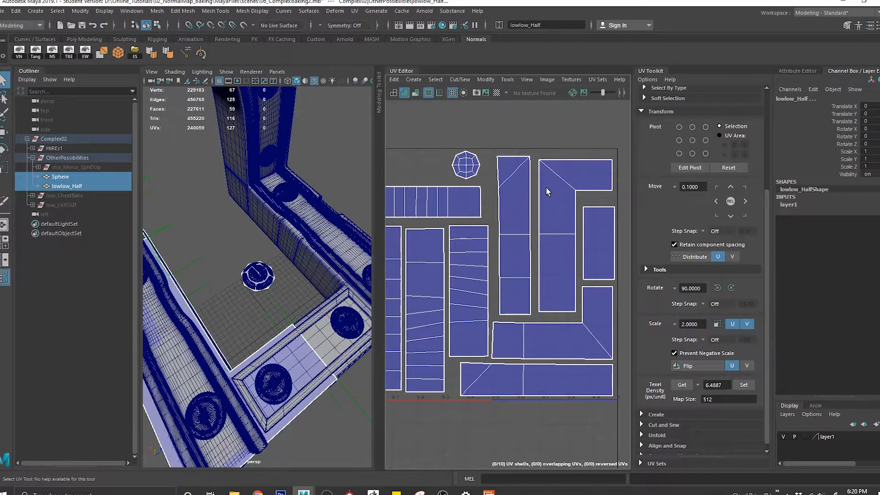
pyautogui.click(60, 177)
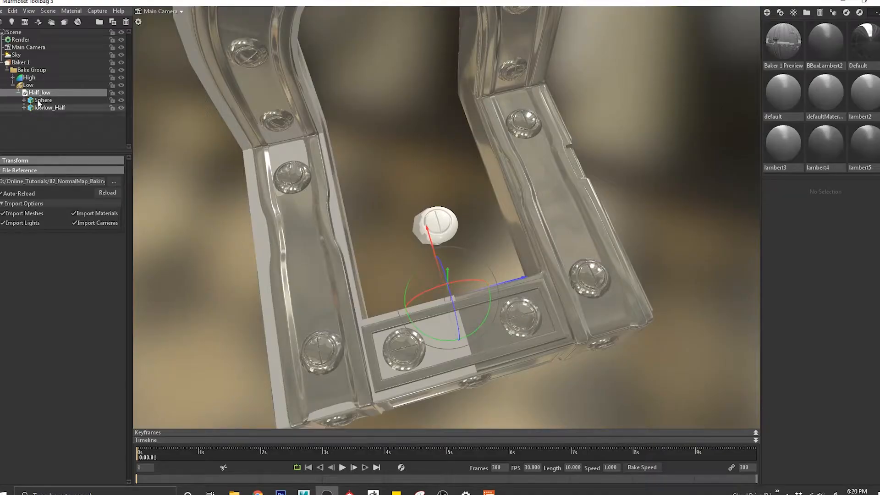
# - Place Half_low with Sphere and the half arch under the bake group's Low slot
pyautogui.click(28, 77)
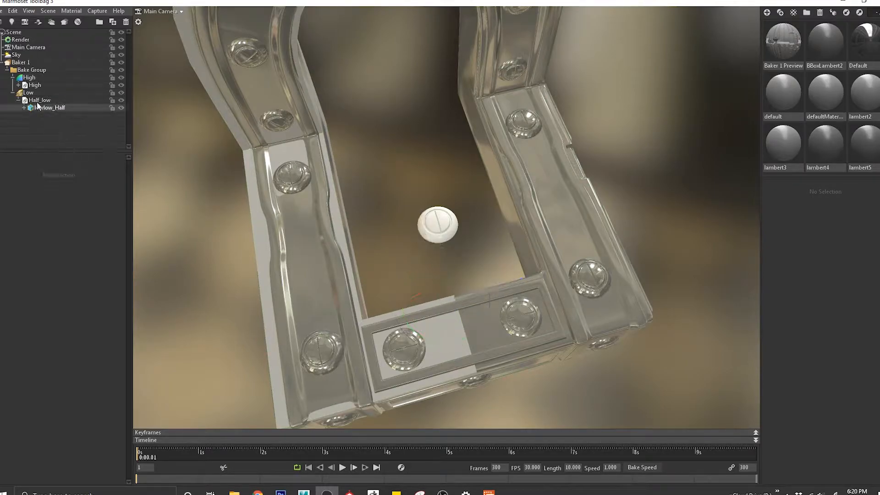
pyautogui.click(4, 11)
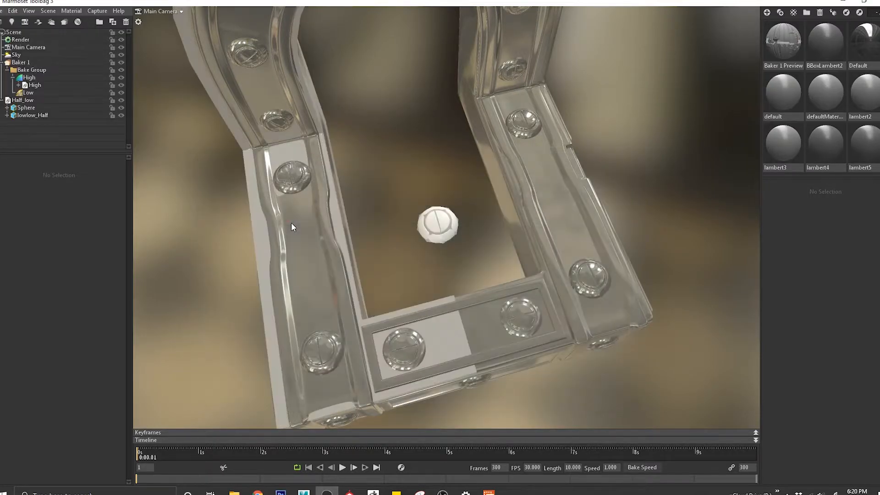
pyautogui.click(23, 100)
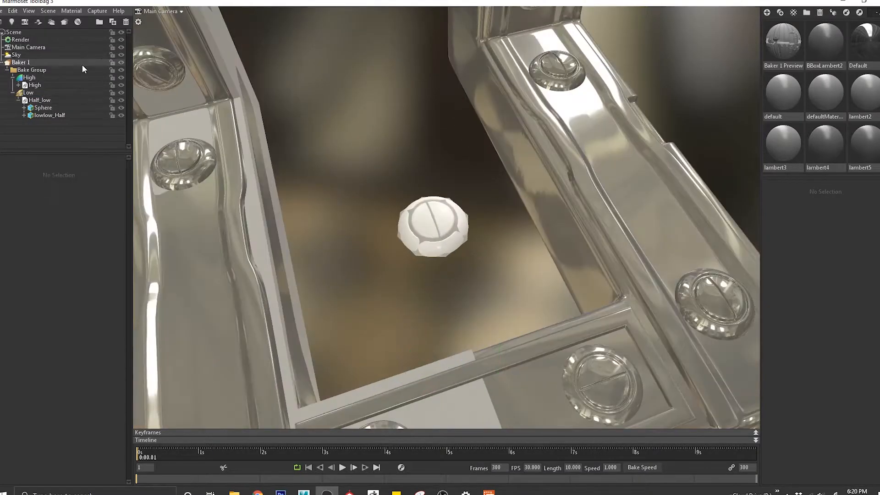
pyautogui.click(42, 108)
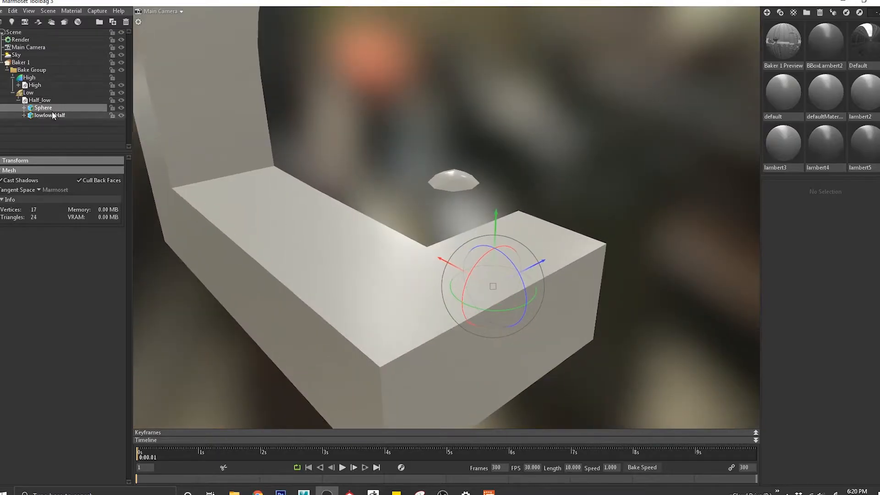
# - Review the bake settings with lowlow_Half picked, then return to Maya
pyautogui.click(22, 63)
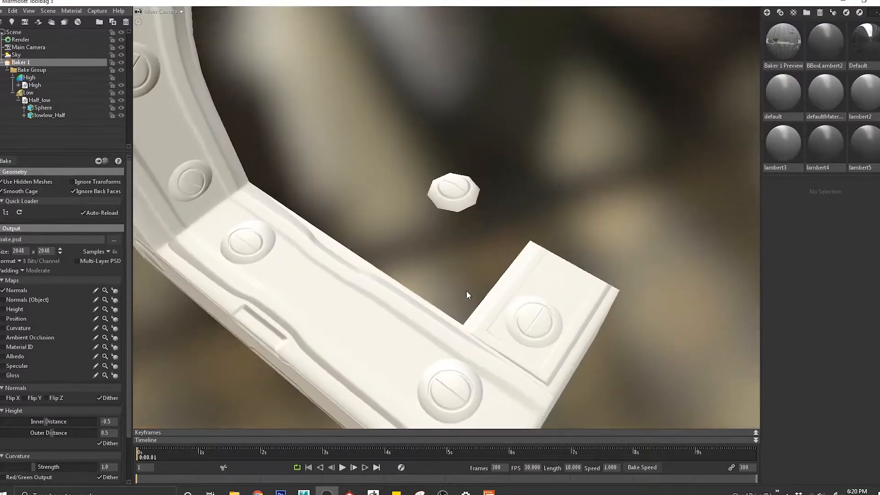
pyautogui.click(47, 115)
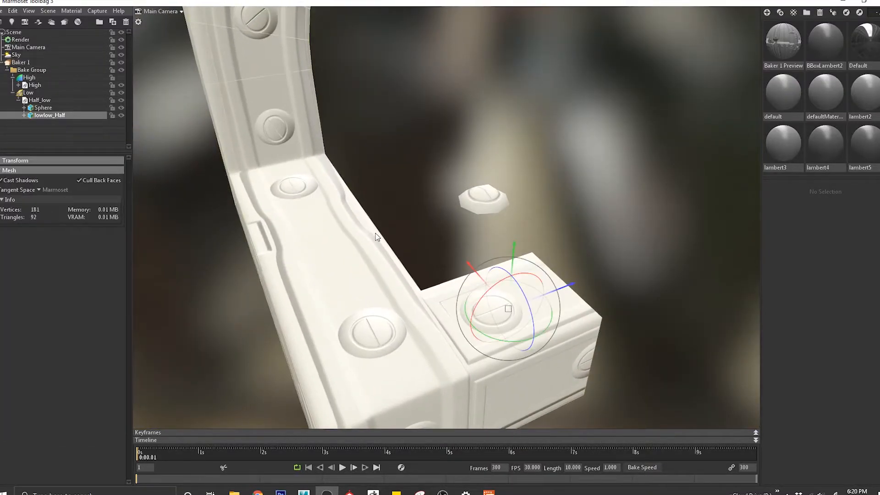
pyautogui.press('alt+tab')
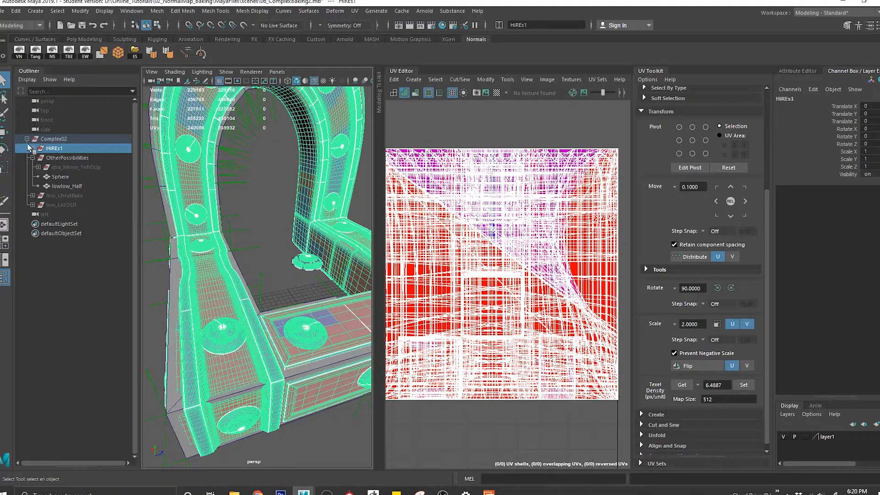
# - Hide the high-res Bolts and select the Base, Frames and Xtra pieces
pyautogui.click(56, 185)
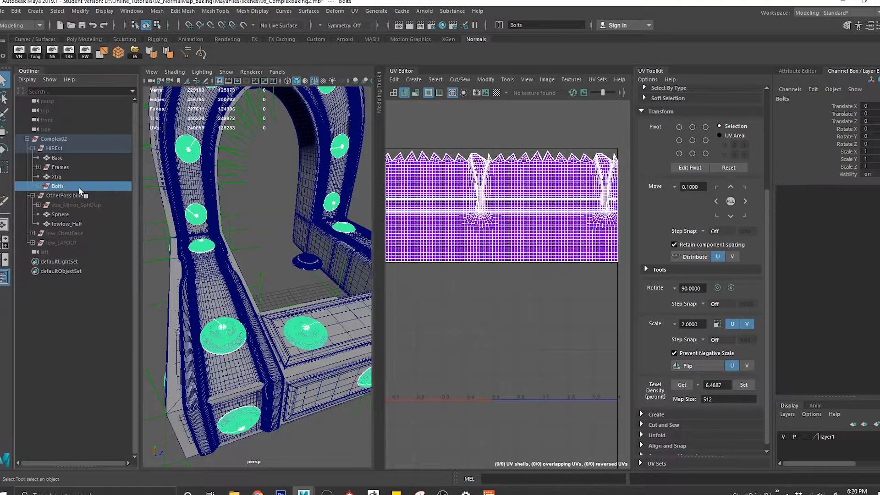
pyautogui.click(55, 185)
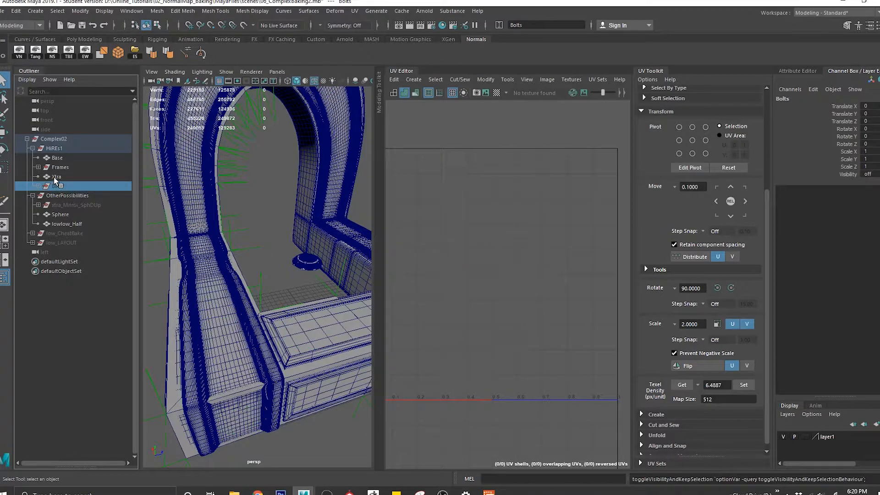
pyautogui.click(60, 167)
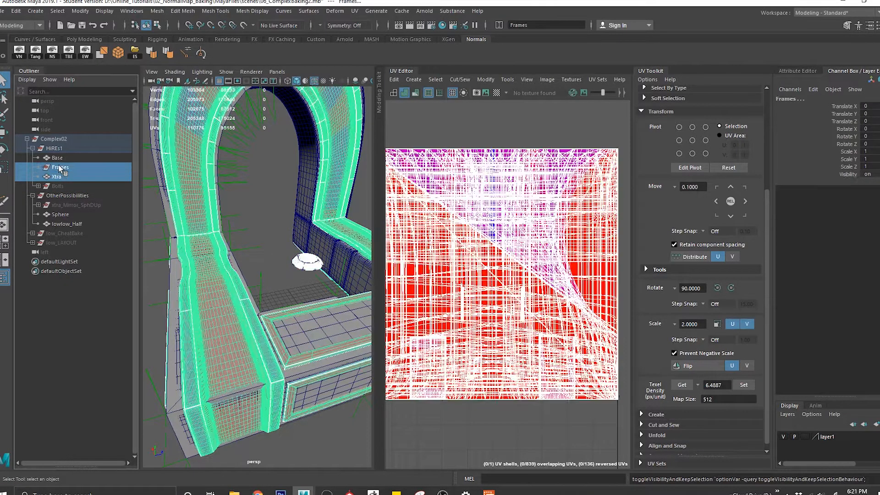
pyautogui.click(56, 158)
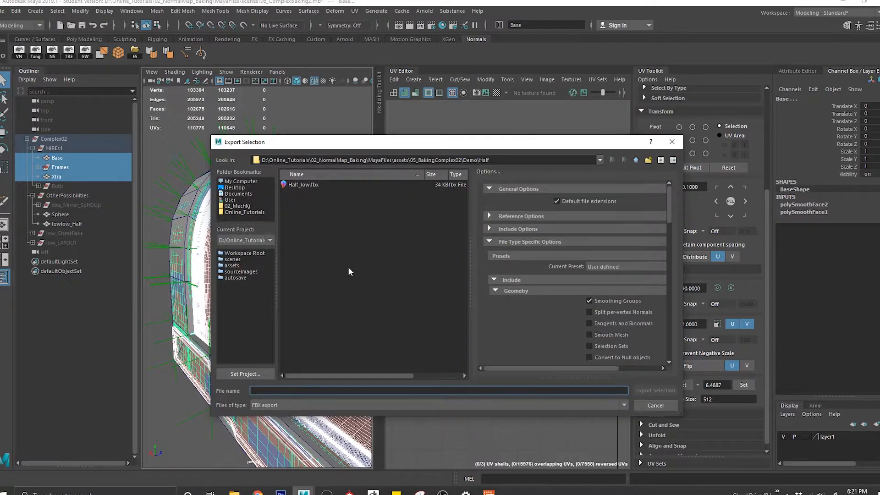
# - Export the selected high-res pieces as an FBX named ForHalf
pyautogui.write('ForHalf')
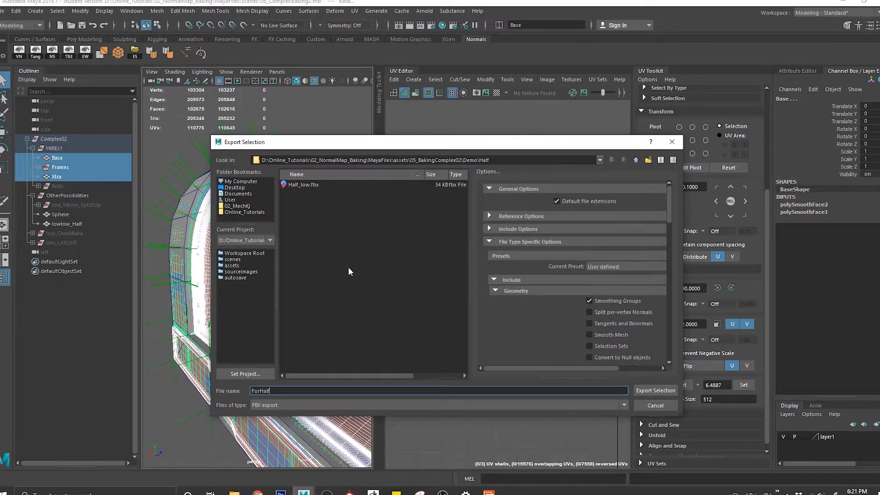
pyautogui.click(655, 390)
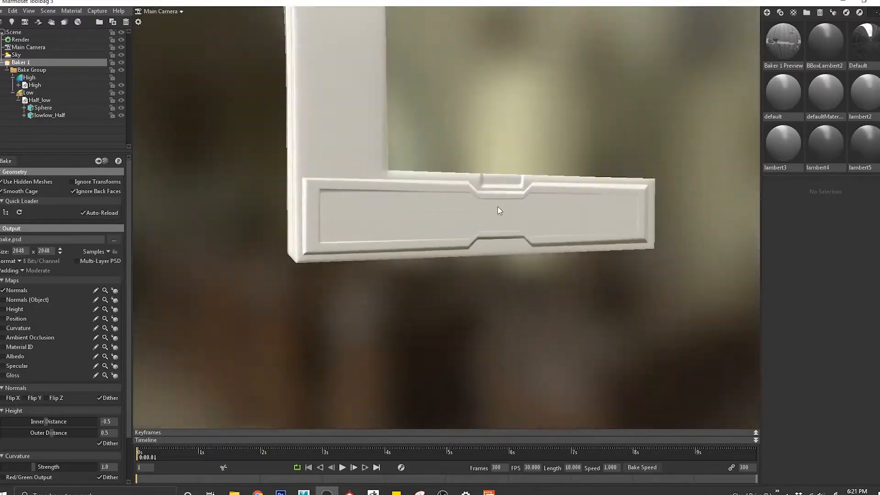
# - Inspect the baked lower bar and floating bolt, then select lowlow_Half in Maya
pyautogui.moveTo(499, 211); pyautogui.dragTo(360, 223)
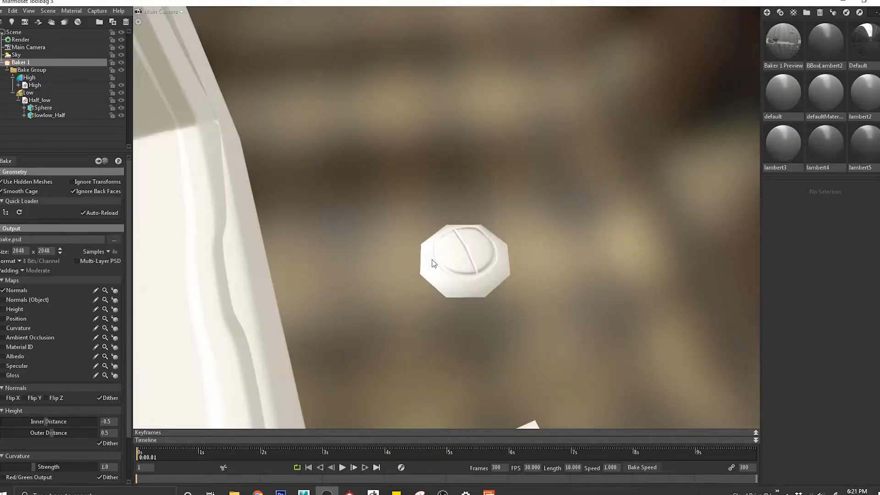
pyautogui.moveTo(434, 264); pyautogui.dragTo(368, 203)
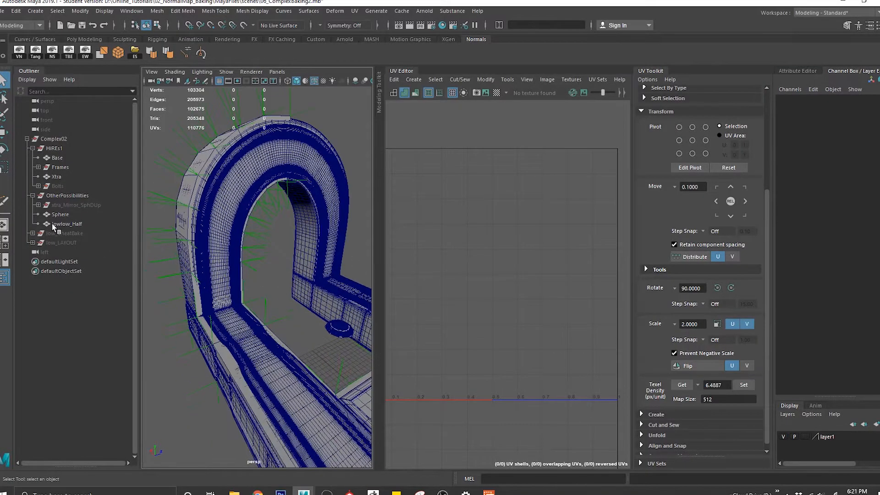
pyautogui.click(67, 224)
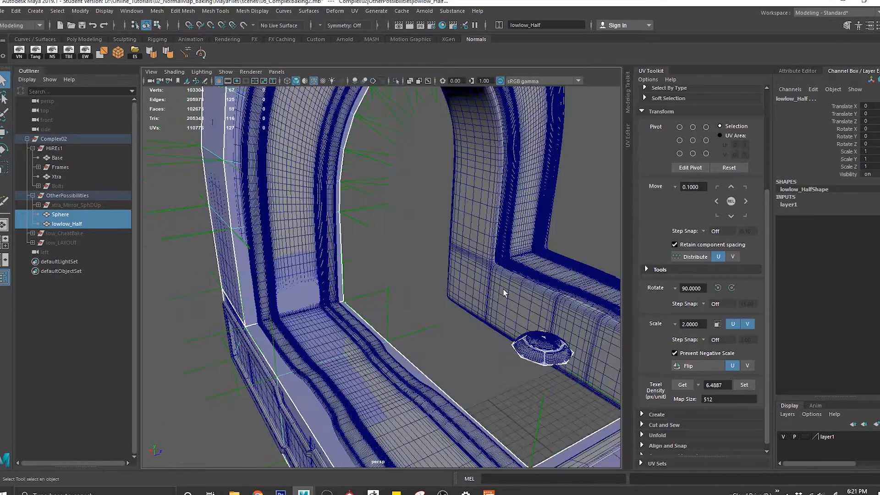
# - Isolate lowlow_Half and Sphere, select xtra_Mirror_SphDUp and duplicate it as xtra_Mirror_SphDUp1
pyautogui.click(54, 149)
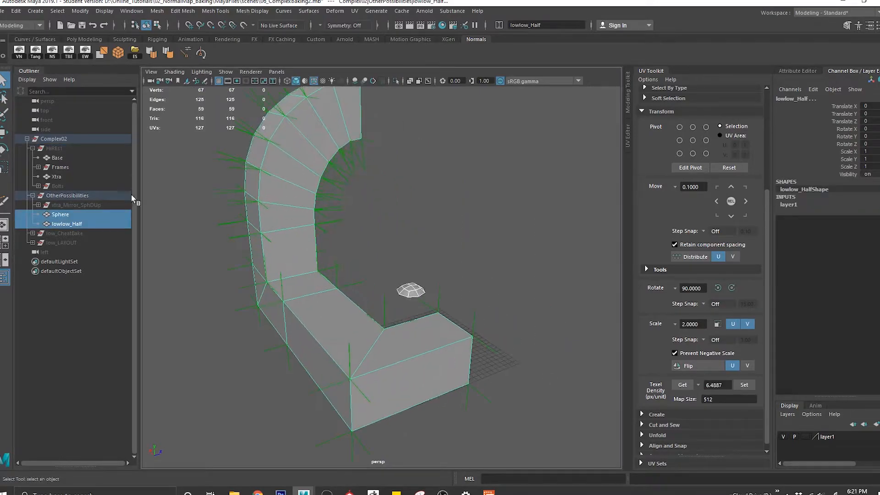
pyautogui.click(76, 205)
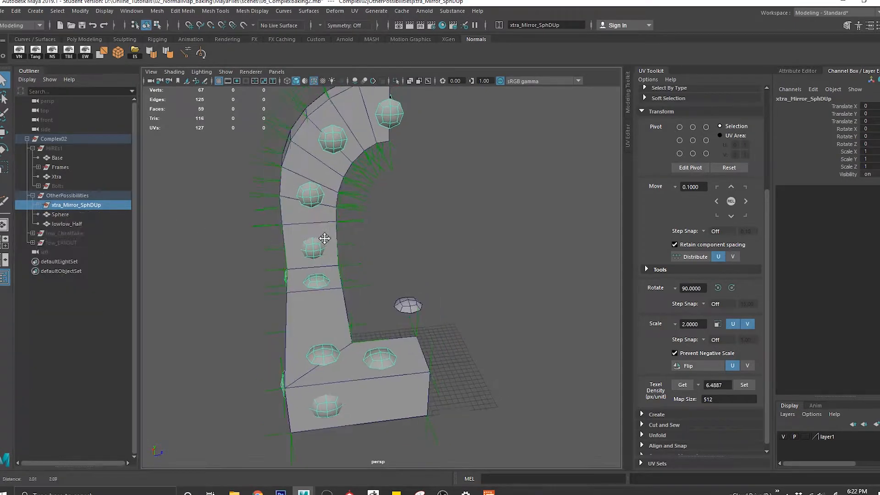
pyautogui.moveTo(325, 238); pyautogui.dragTo(406, 165)
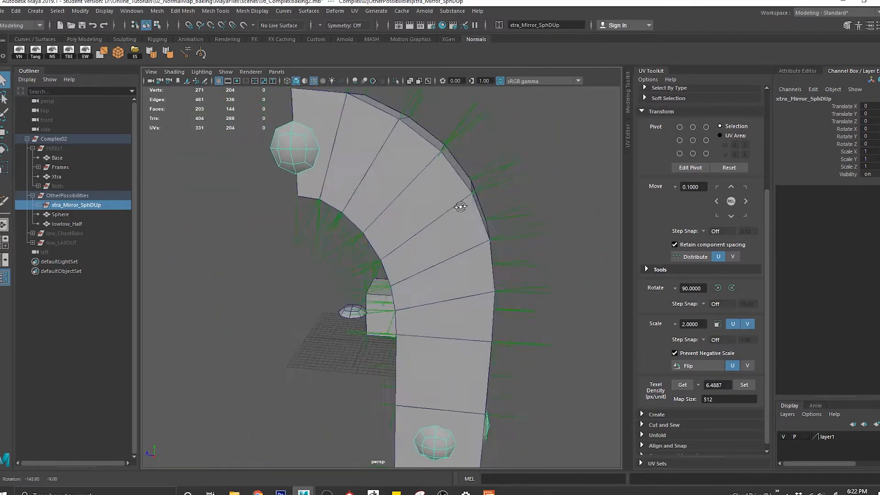
pyautogui.moveTo(461, 206); pyautogui.dragTo(256, 213)
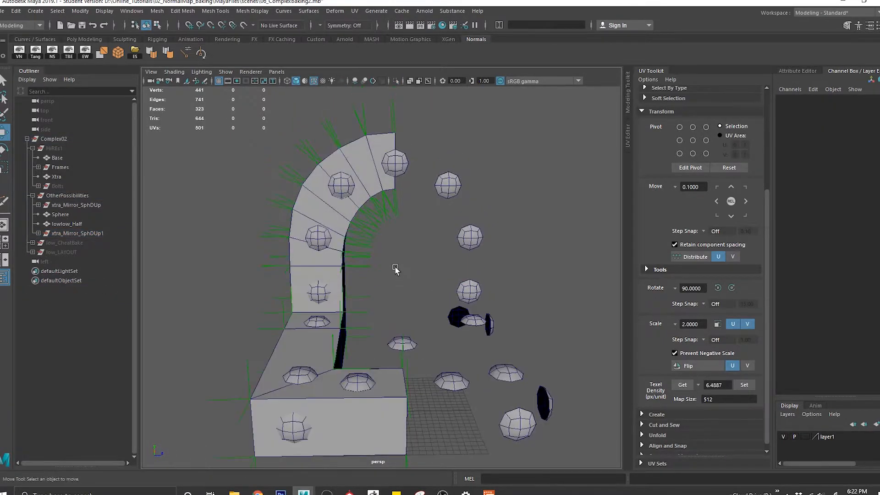
# - Mirror lowlow_Half into the full arch lowlow_Half1 and check the flipped bolt copy xtra_Mirror_SphDUp1
pyautogui.click(67, 224)
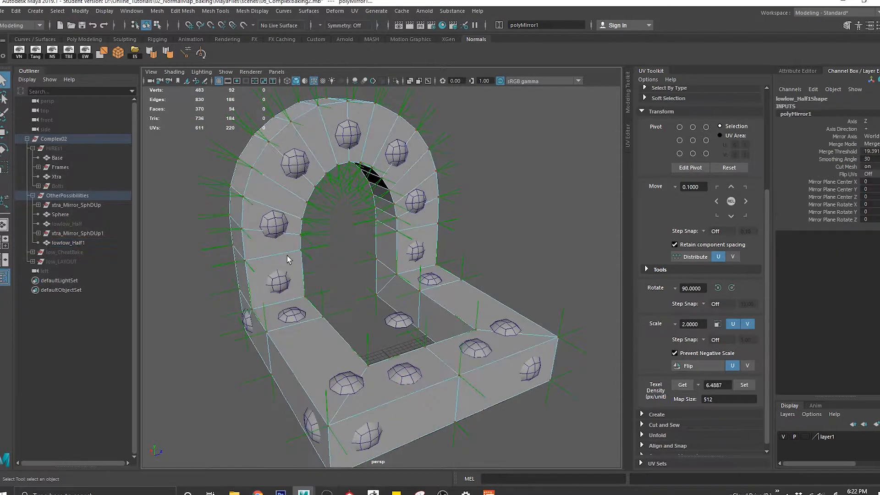
pyautogui.click(68, 242)
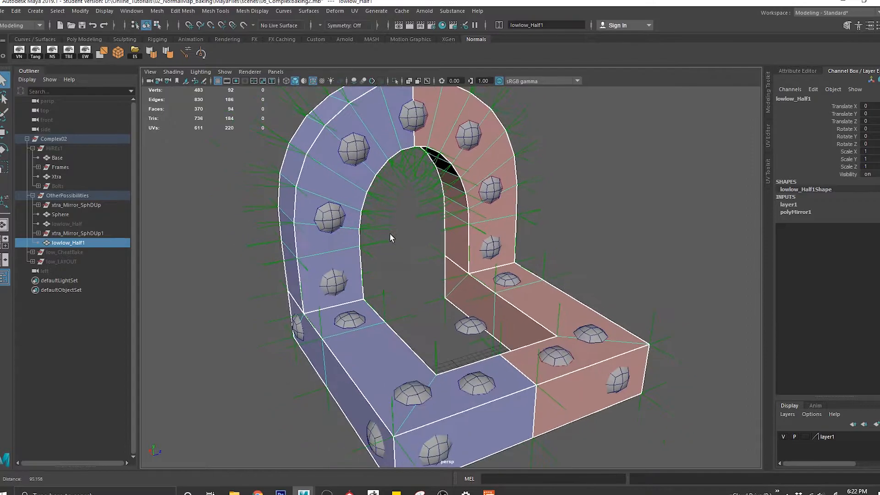
pyautogui.click(77, 234)
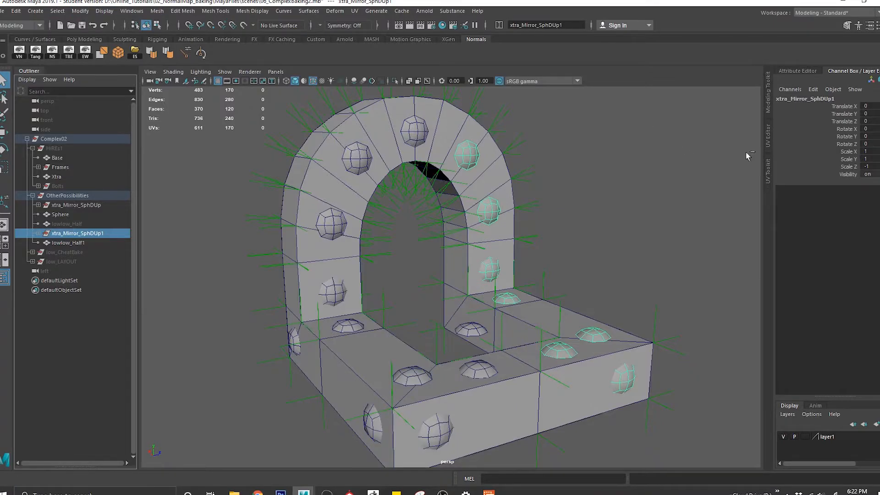
pyautogui.rightClick(869, 151)
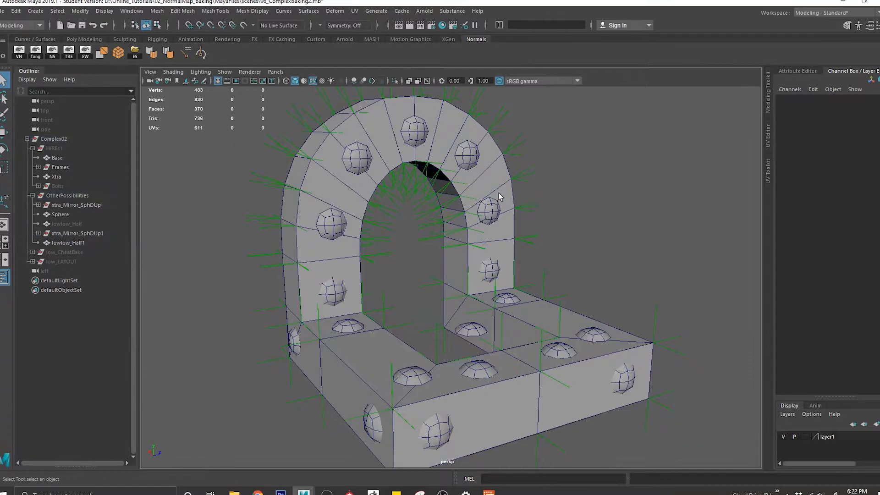
pyautogui.click(68, 242)
pyautogui.write('lowRes_Mirr')
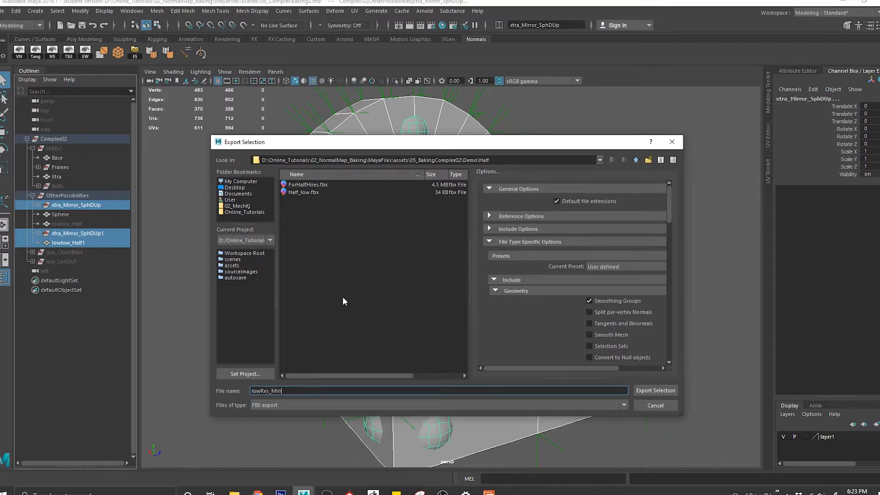
# - Export lowlow_Half1 with both bolt sets as lowRes_Mirror FBX, then group them as MIRRORE
pyautogui.click(655, 391)
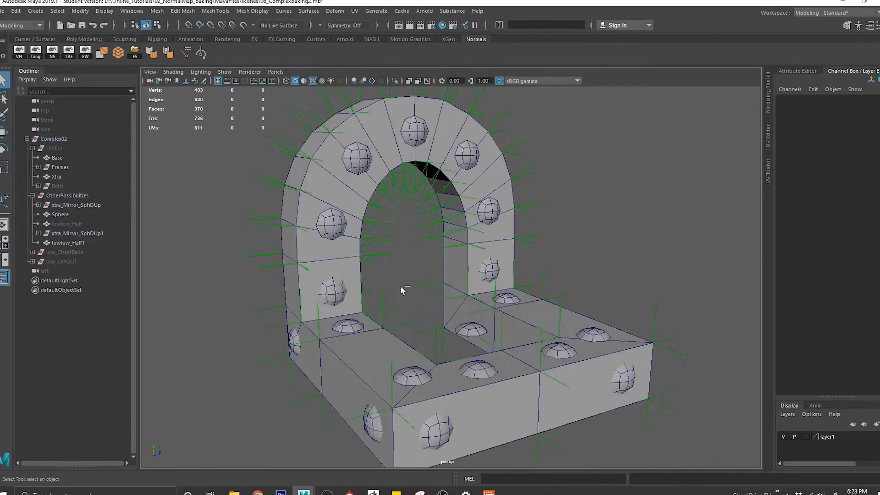
pyautogui.click(68, 242)
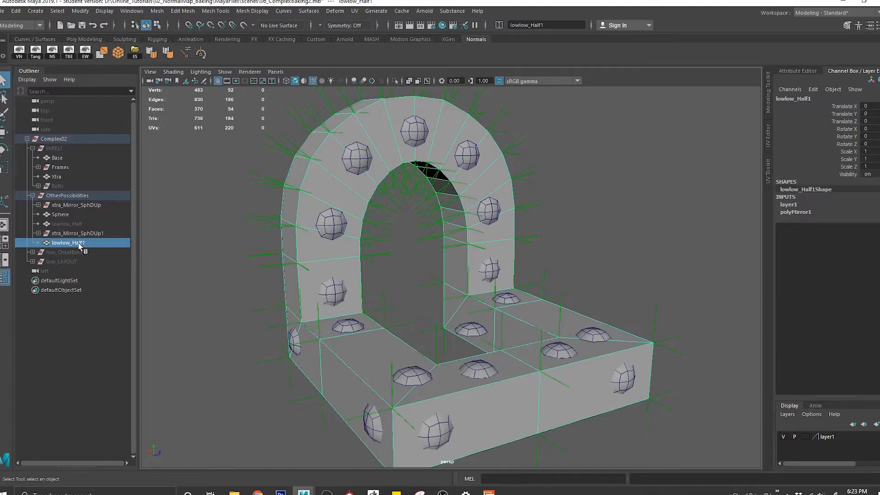
pyautogui.click(75, 205)
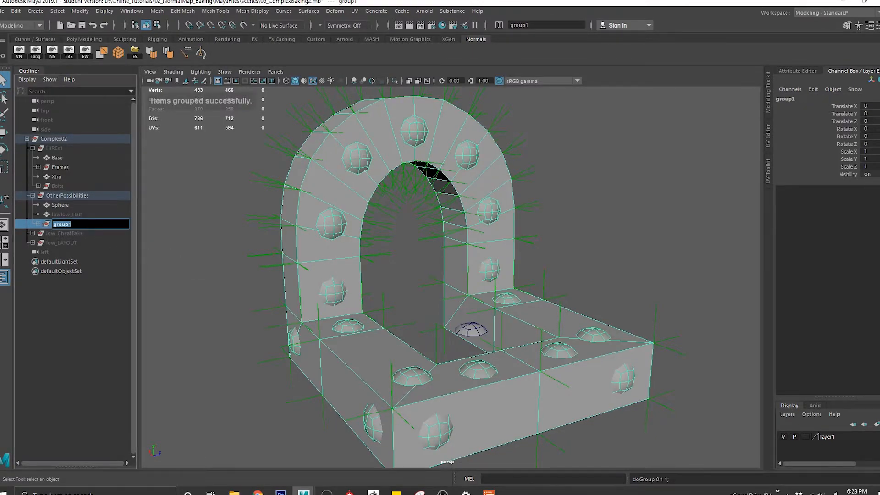
pyautogui.write('MIRRORE')
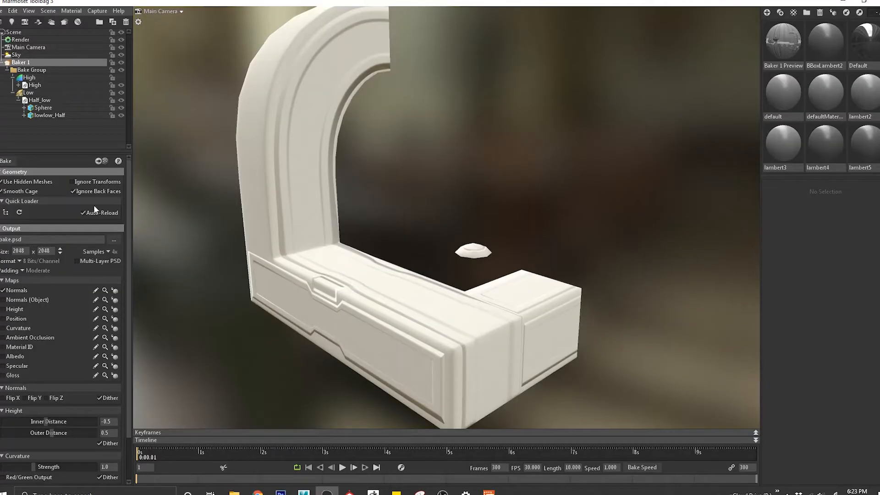
# - Point the Half_low file reference to the lowRes_Mirror file so the full bolted arch loads
pyautogui.click(38, 99)
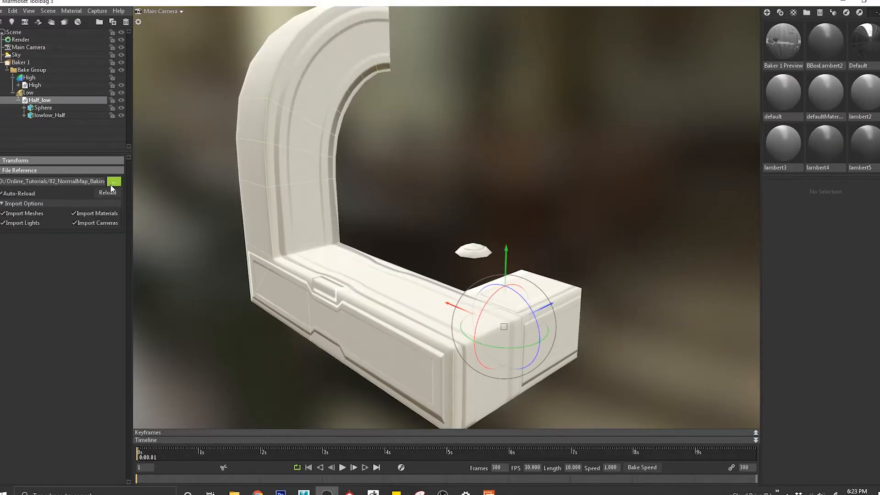
pyautogui.click(114, 180)
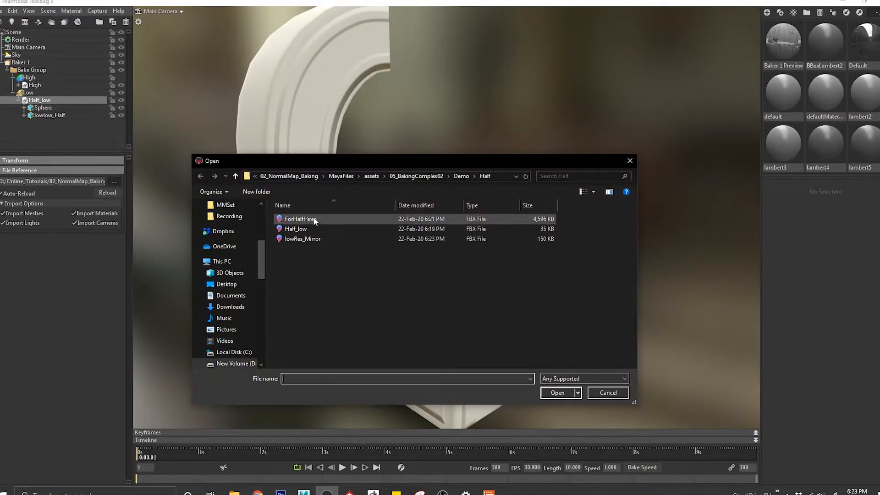
pyautogui.doubleClick(301, 219)
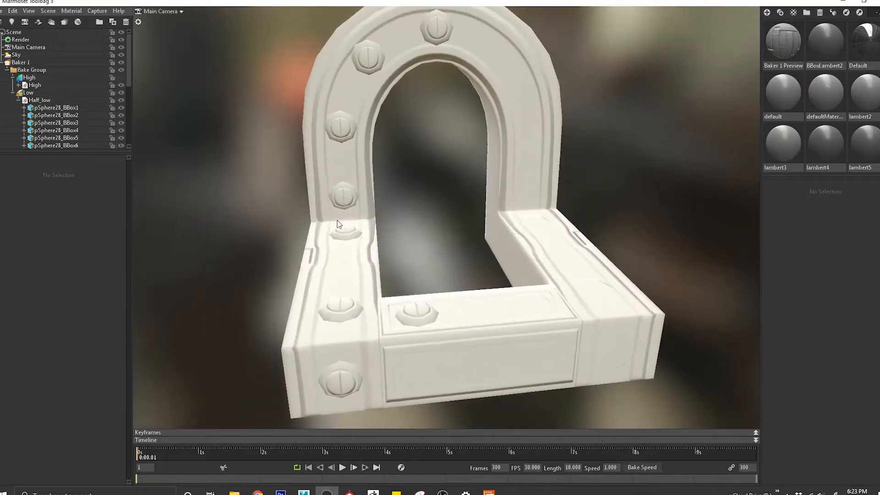
pyautogui.click(41, 99)
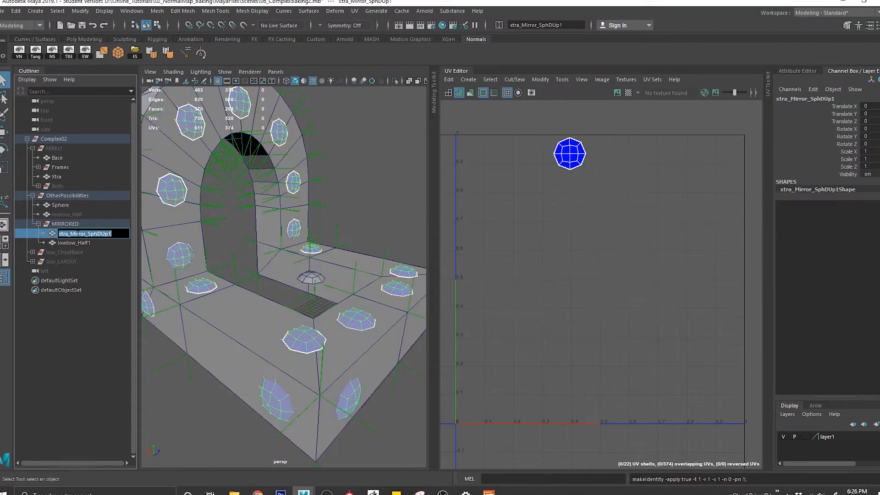
# - Rename the mirrored bolt copy to mirror and reverse its inward-facing normals with Mesh Display > Reverse
pyautogui.write('mirror')
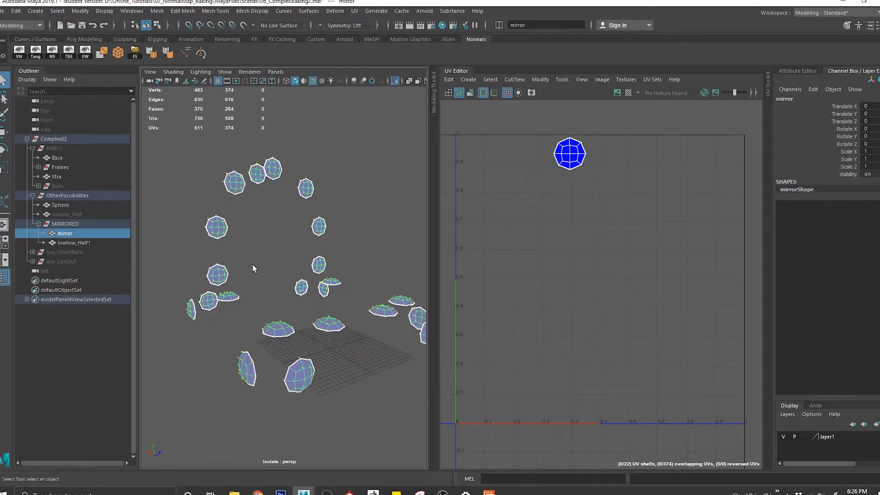
pyautogui.click(252, 11)
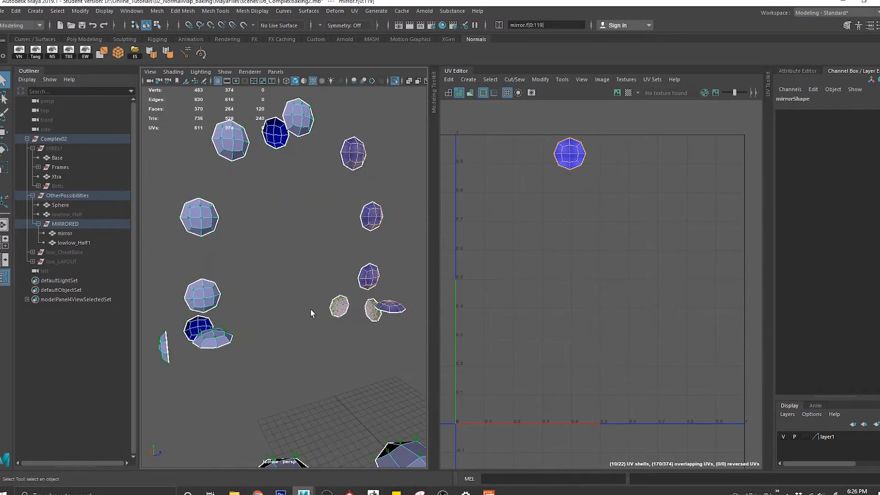
pyautogui.click(251, 11)
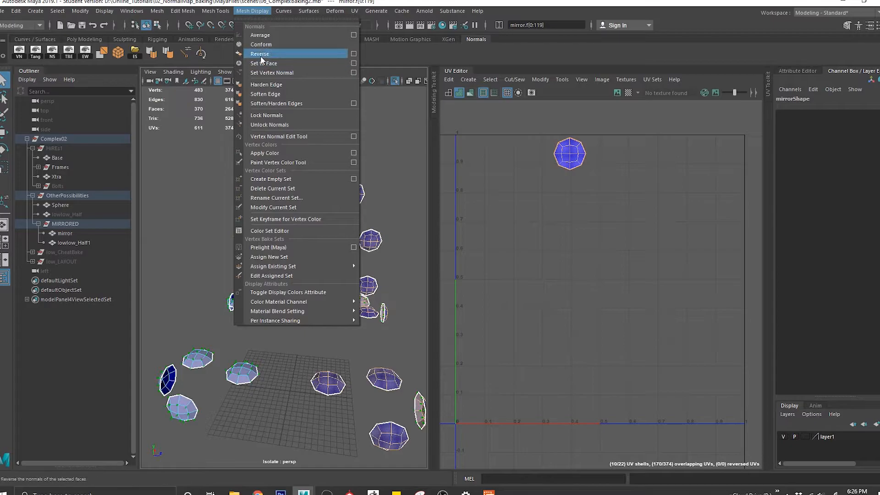
pyautogui.click(260, 53)
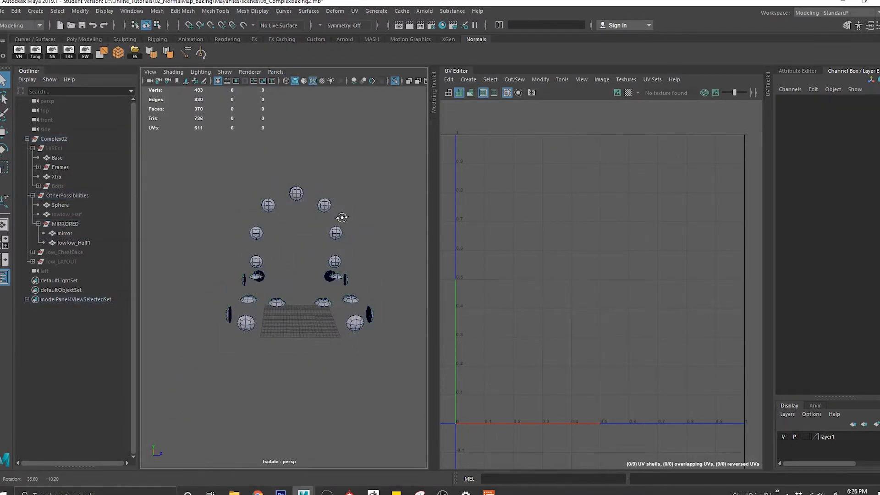
# - Select the whole MIRRORED group and start exporting it with File > Export Selection
pyautogui.click(64, 233)
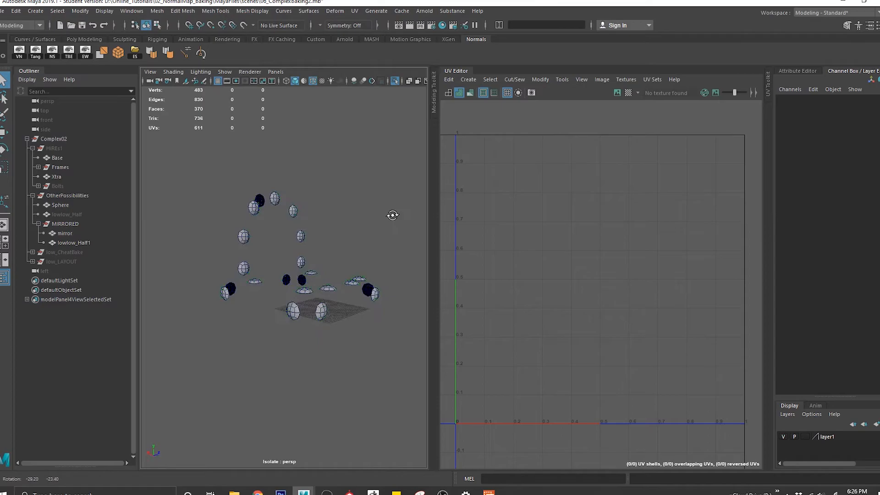
pyautogui.click(66, 224)
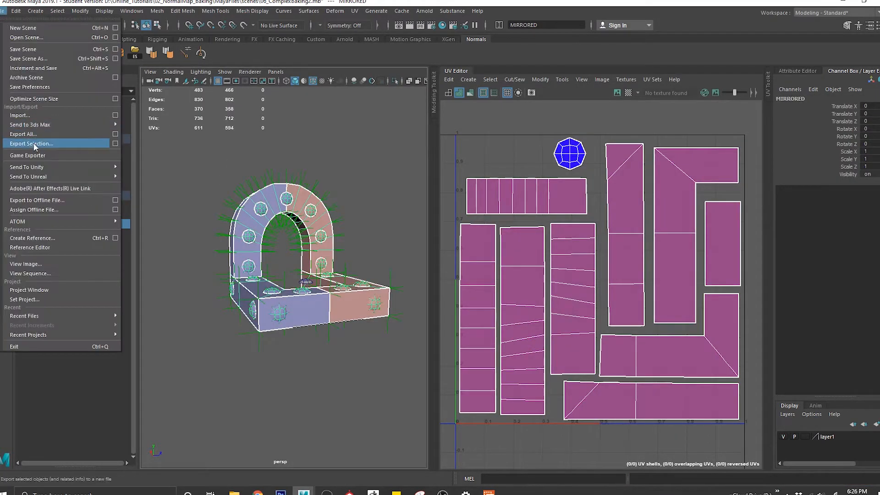
pyautogui.click(31, 143)
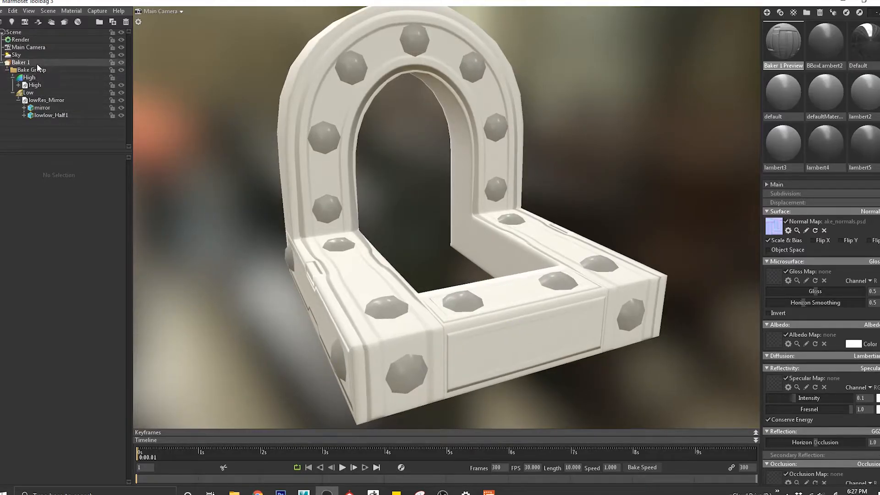
# - Show Baker 1's settings and orbit to check the side of the baked arch
pyautogui.click(20, 62)
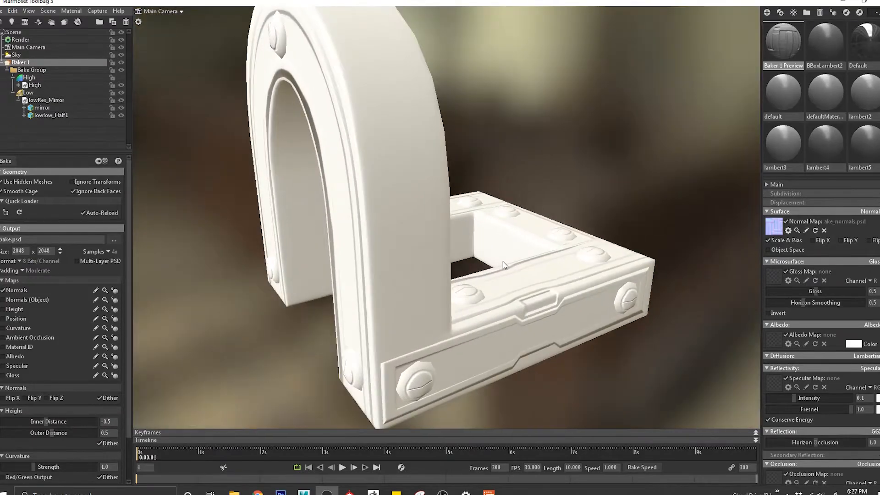
pyautogui.moveTo(503, 265); pyautogui.dragTo(469, 264)
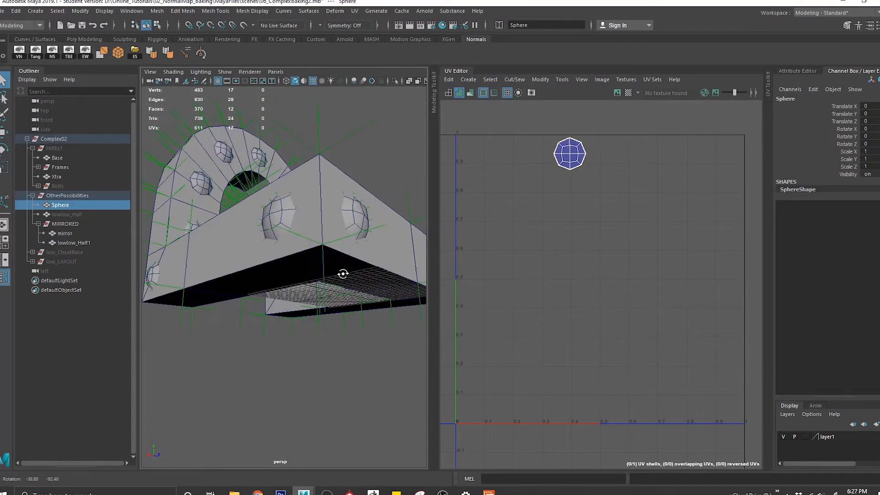
# - Move the selected bolt into its new position on the mirrored arch
pyautogui.click(64, 233)
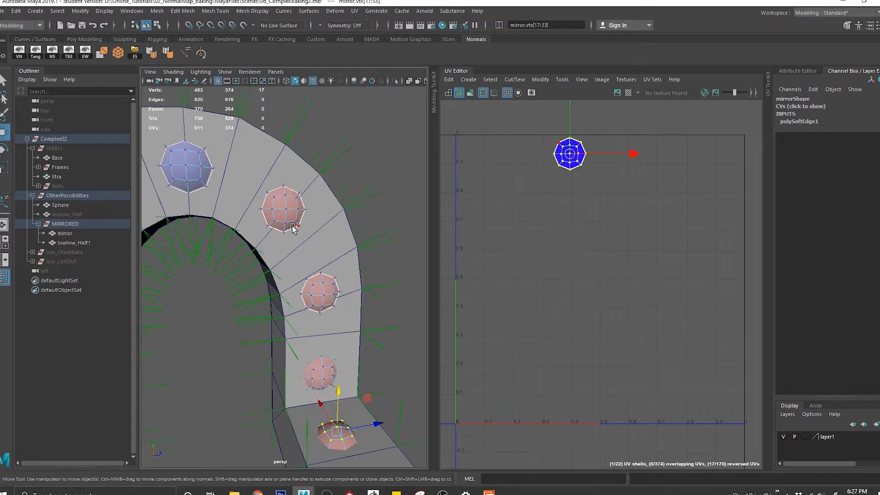
pyautogui.moveTo(291, 224); pyautogui.dragTo(336, 211)
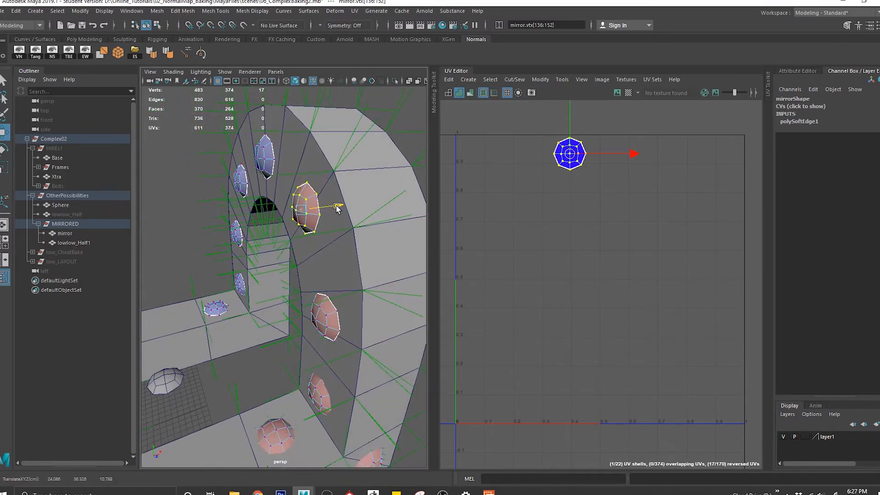
pyautogui.click(323, 323)
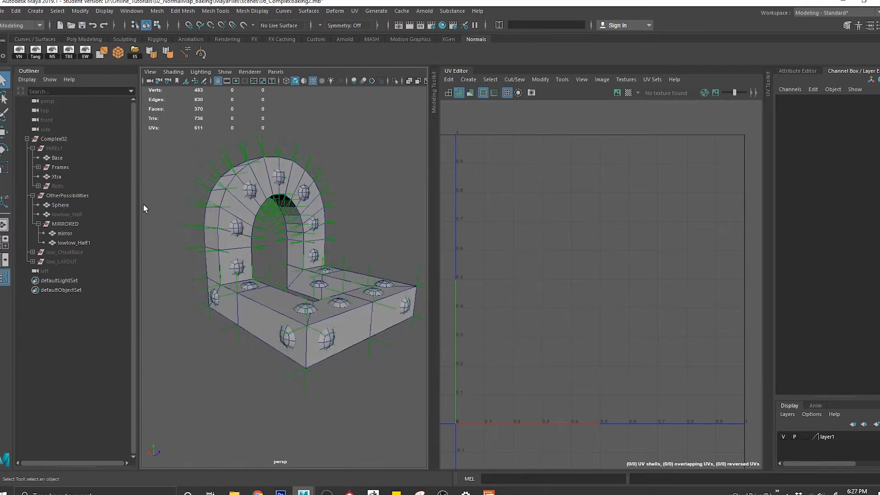
# - Export the MIRRORED group again, overwriting lowRes_Mirror.fbx
pyautogui.click(65, 224)
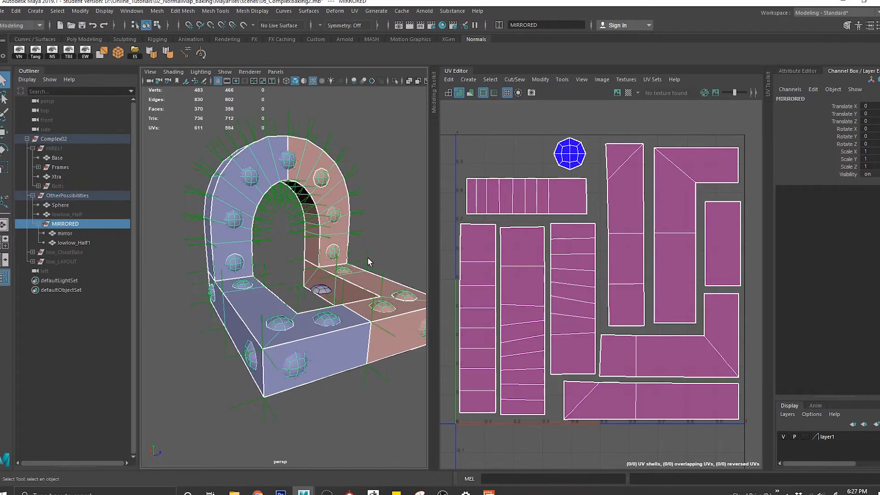
pyautogui.click(6, 11)
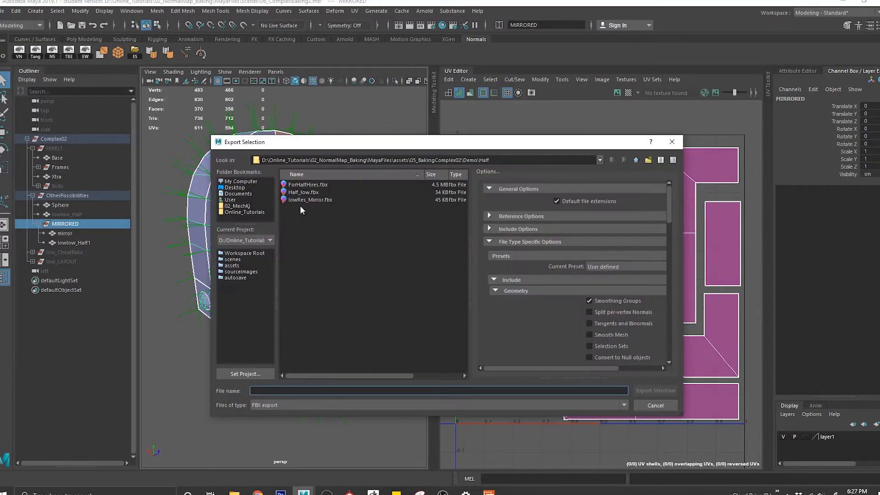
pyautogui.click(655, 405)
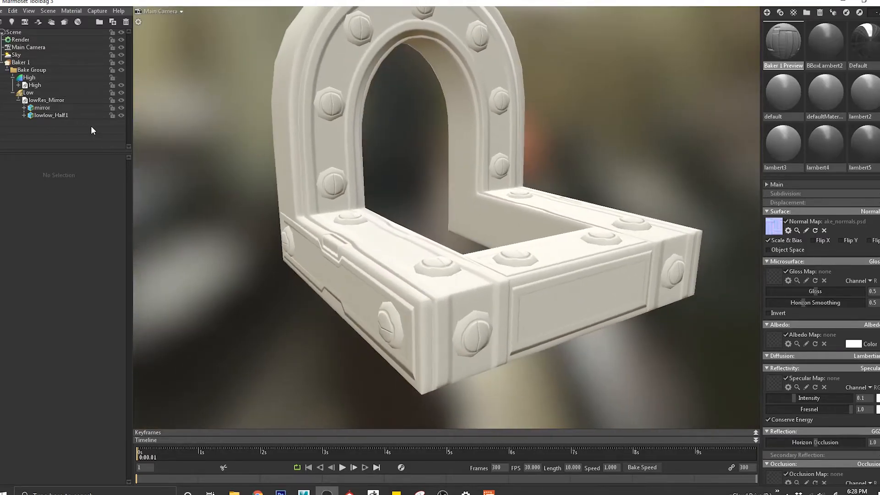
# - Clear the outliner selection to review the reloaded bake preview with bolt details
pyautogui.click(45, 100)
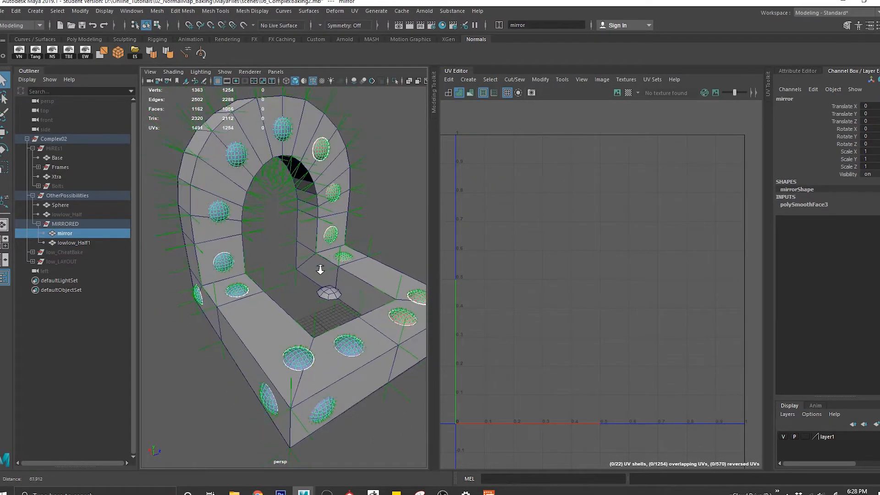
# - Save the scene with Ctrl+S, continuing past the Student Version warning
pyautogui.press('ctrl+s')
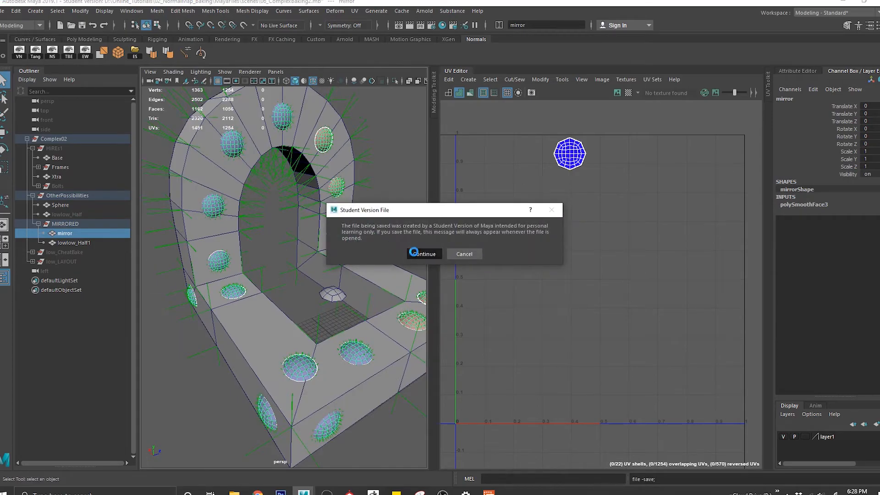
pyautogui.click(423, 253)
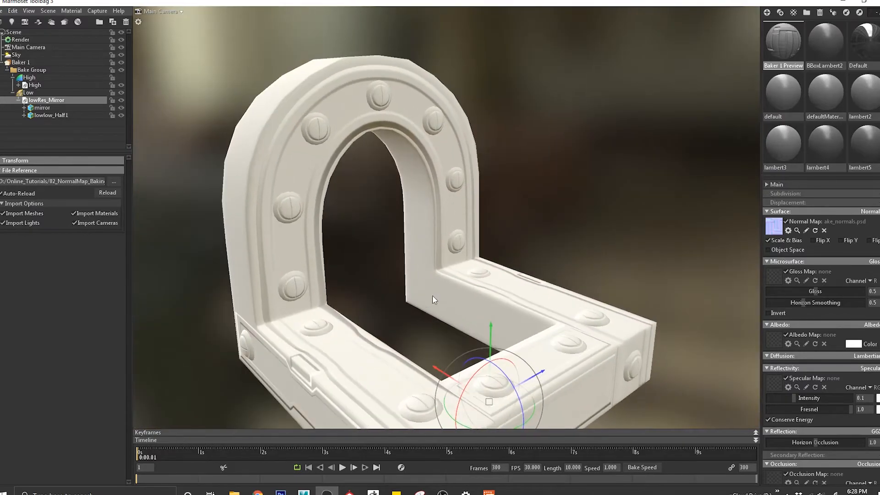
# - Select the mirror low-poly mesh (1,254 vertices, 2,112 triangles) and orbit around its rounder bolts
pyautogui.click(41, 107)
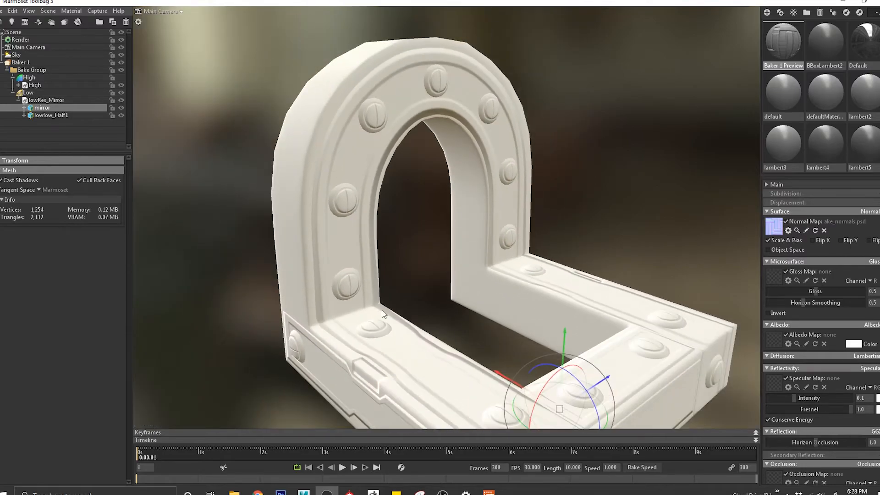
pyautogui.moveTo(522, 290)
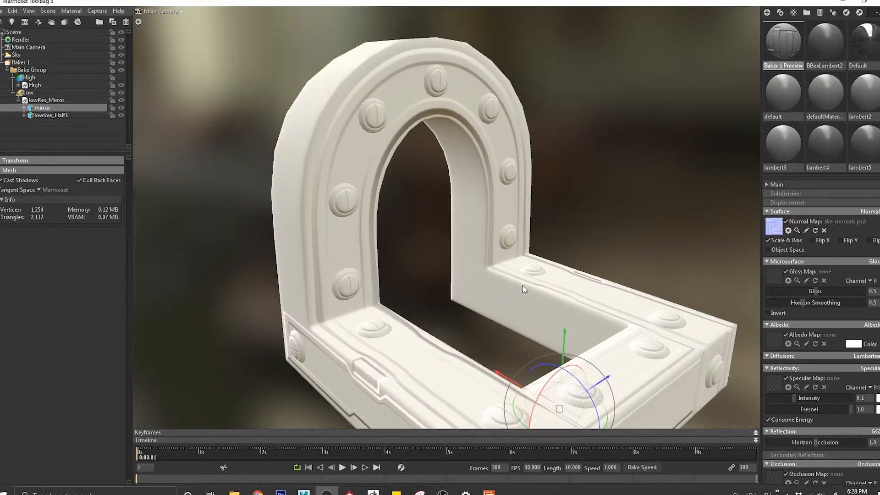
pyautogui.moveTo(523, 289); pyautogui.dragTo(425, 191)
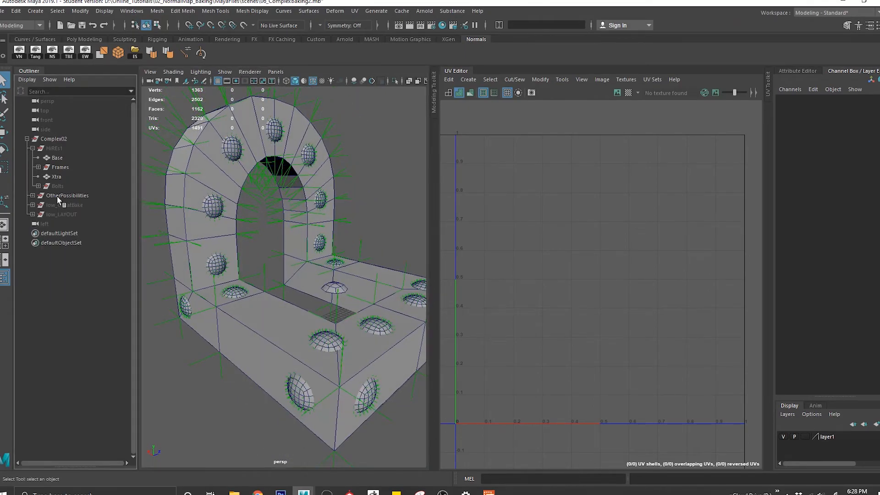
# - Hide OtherPossibilities, low_CheatBake and low_LAYOUT and show HIREs1 so only the high-res arch frame remains
pyautogui.click(67, 195)
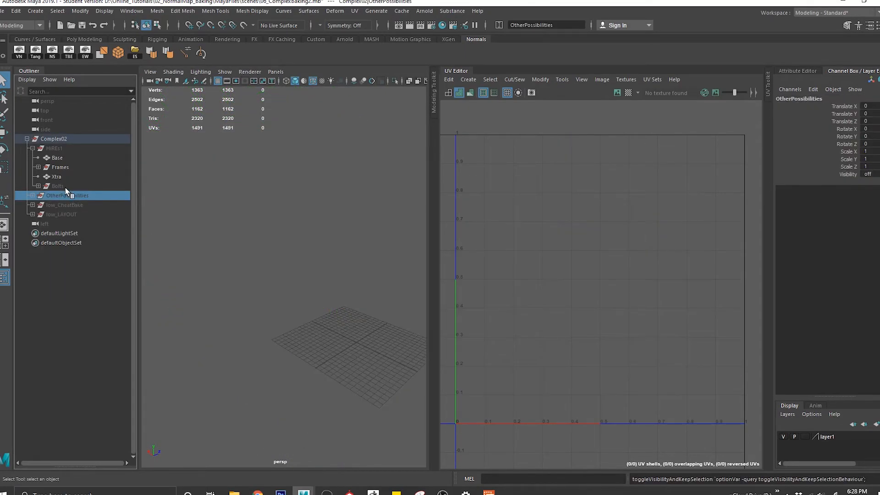
pyautogui.click(56, 185)
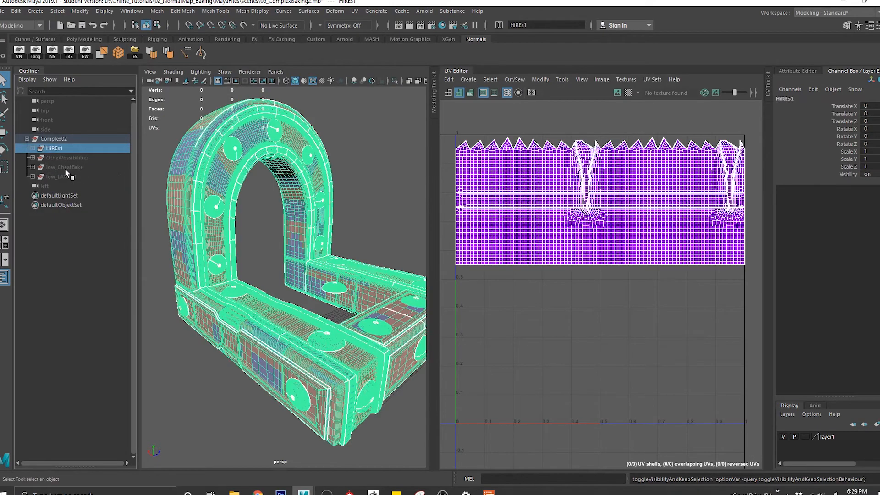
pyautogui.click(68, 158)
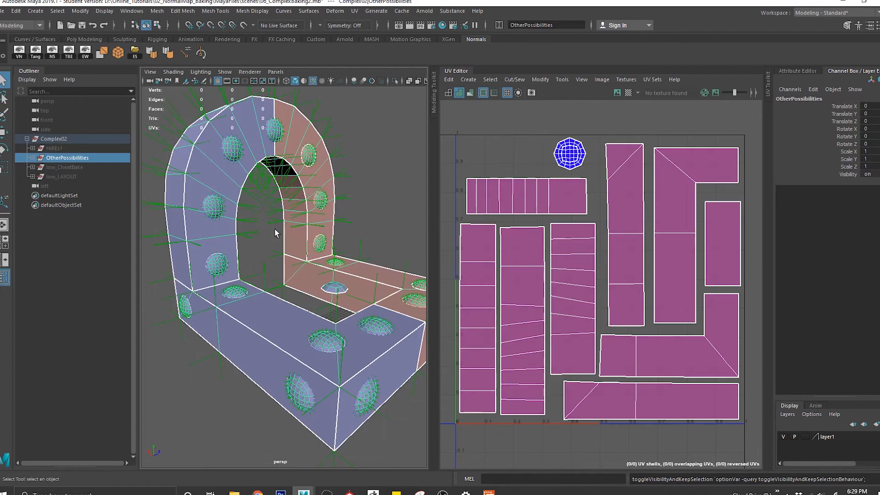
pyautogui.click(65, 167)
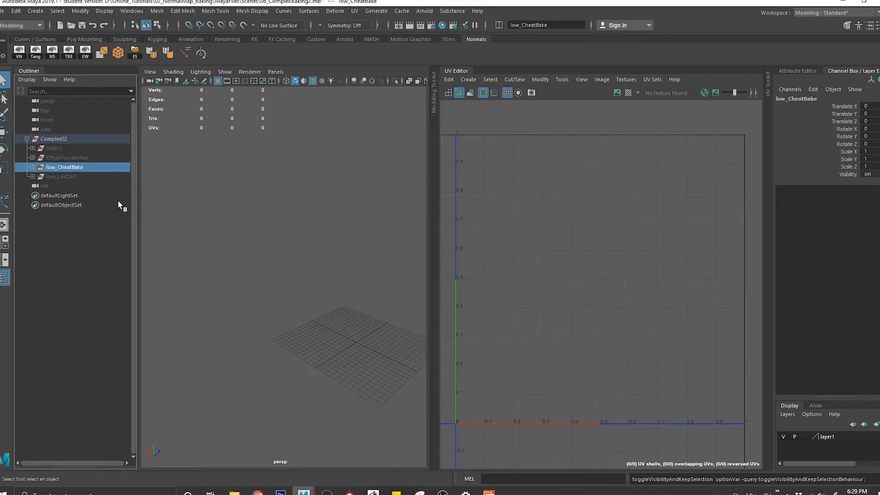
pyautogui.click(60, 177)
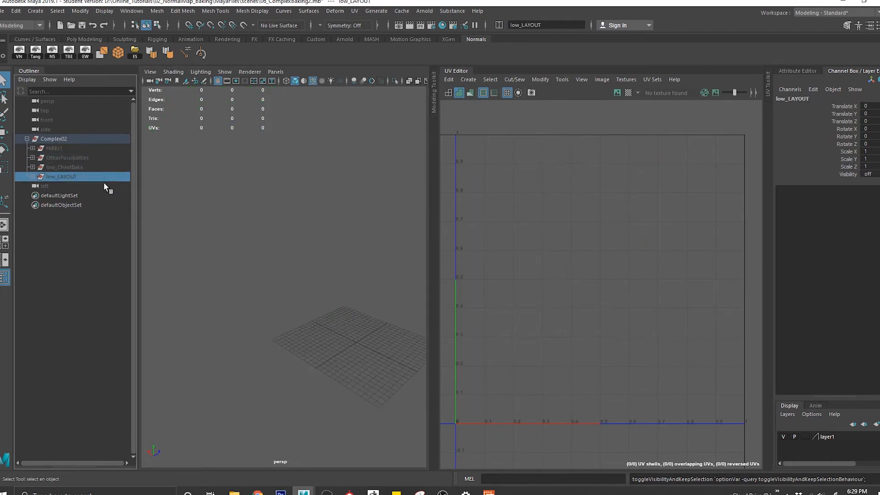
pyautogui.click(53, 148)
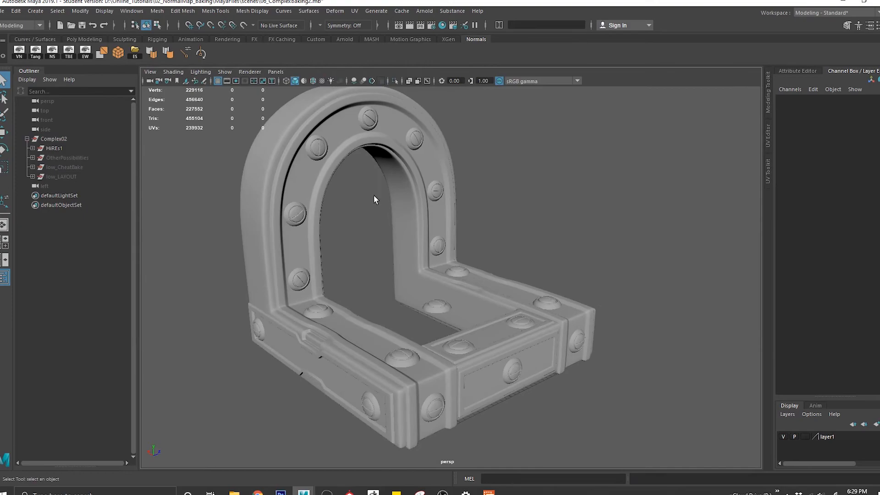
pyautogui.moveTo(375, 199); pyautogui.dragTo(406, 224)
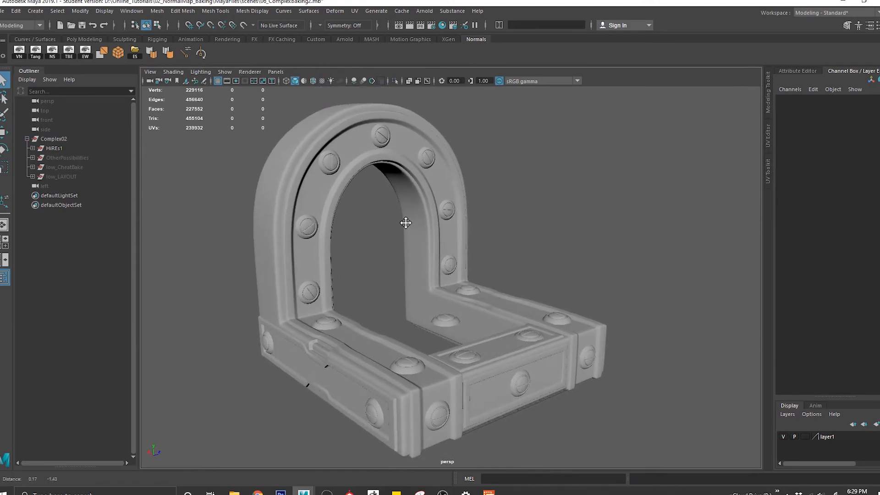